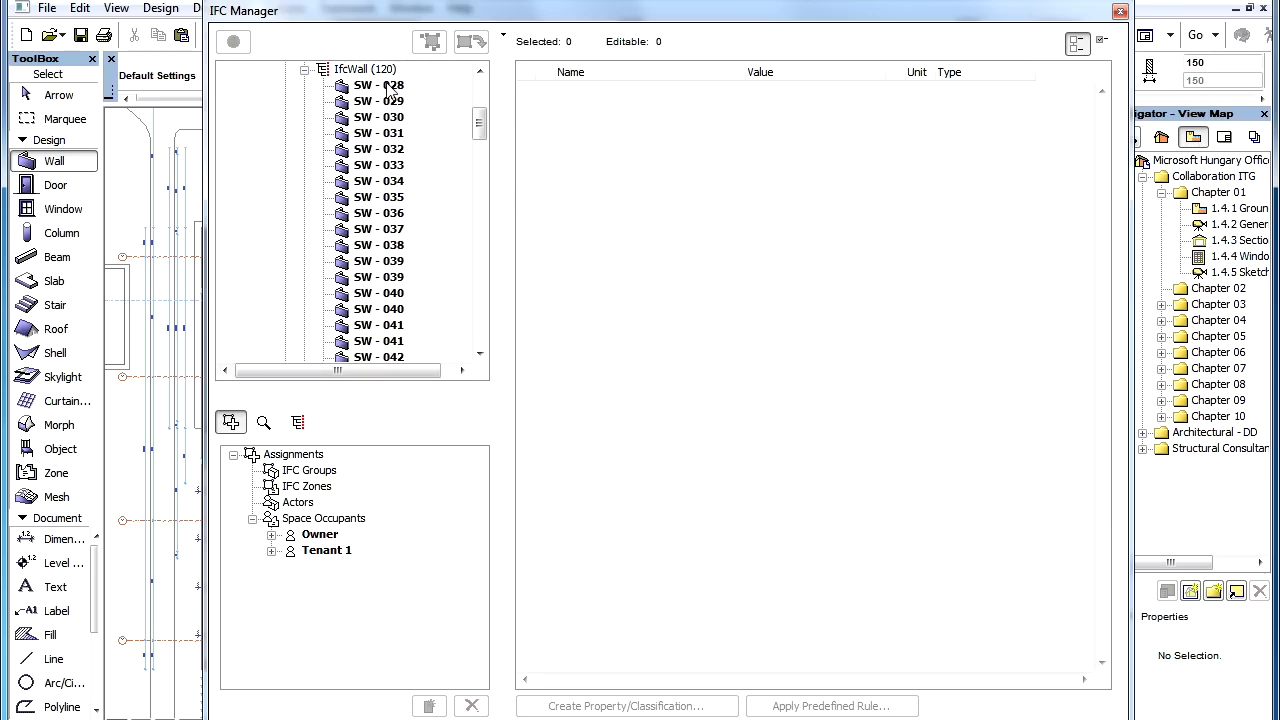
- Preview the GSA Products classification rule for walls SW-028 through SW-039 without applying it
click(380, 84)
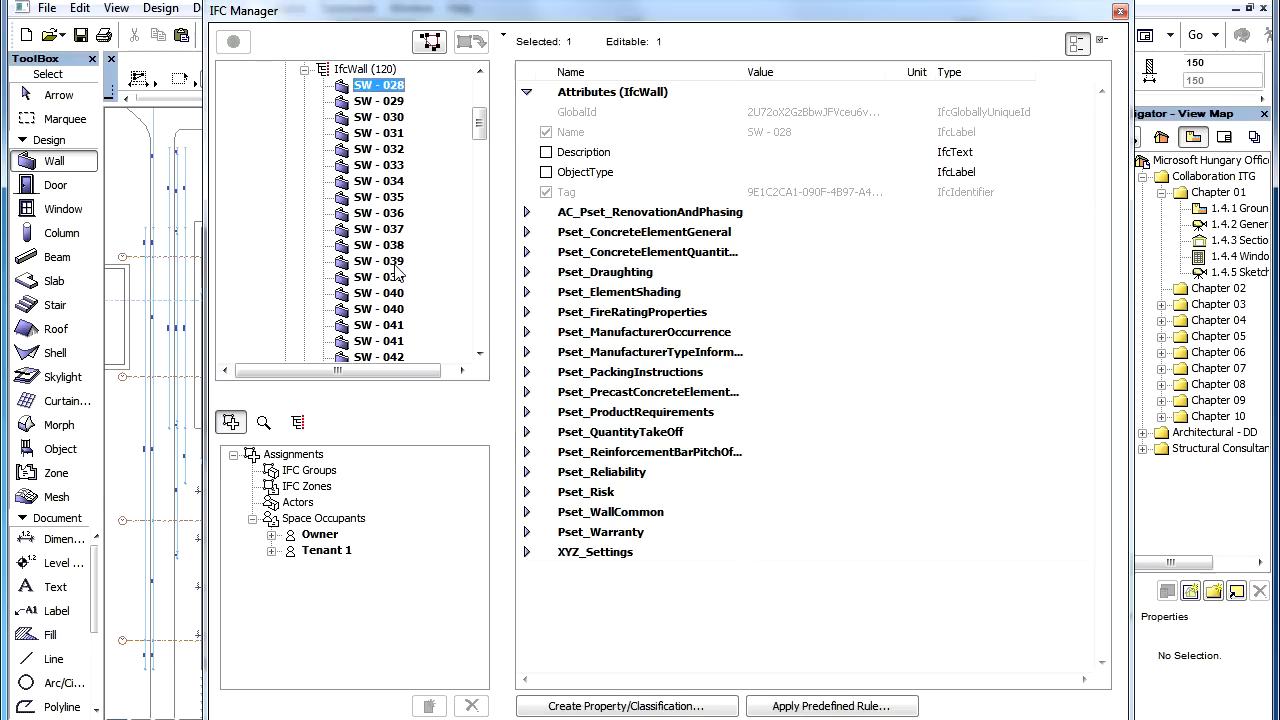
click(380, 260)
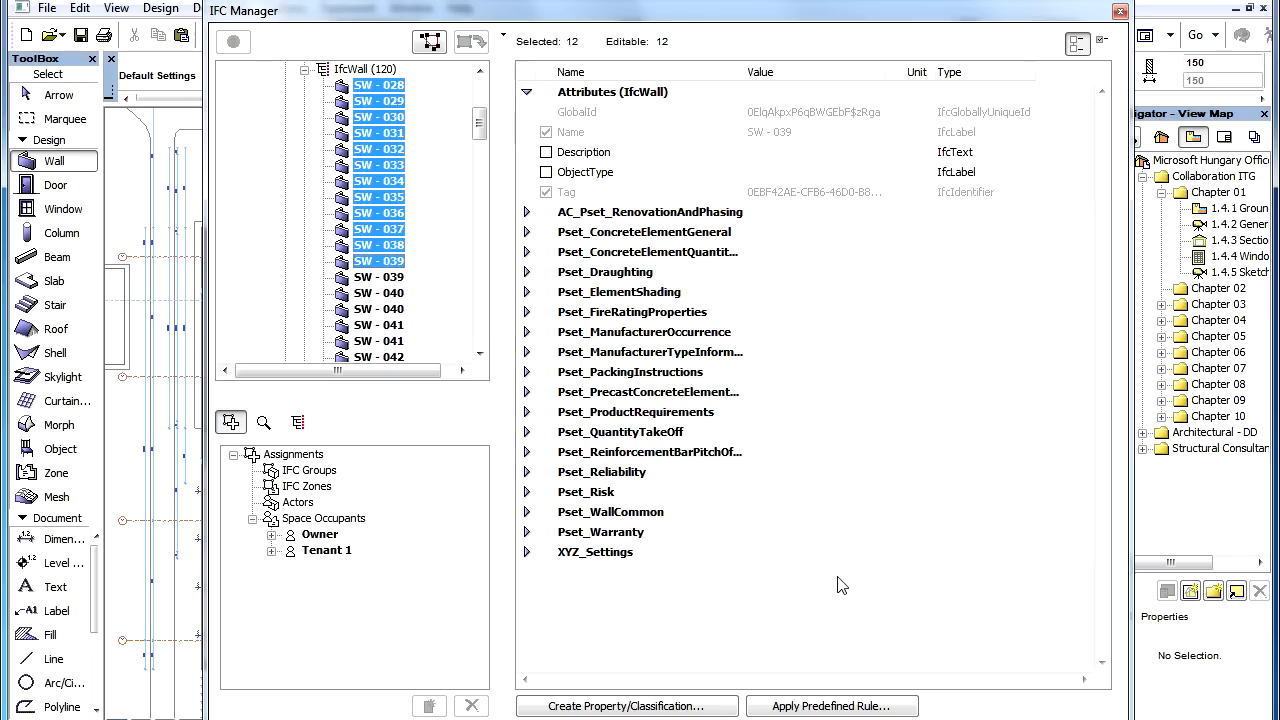
click(832, 706)
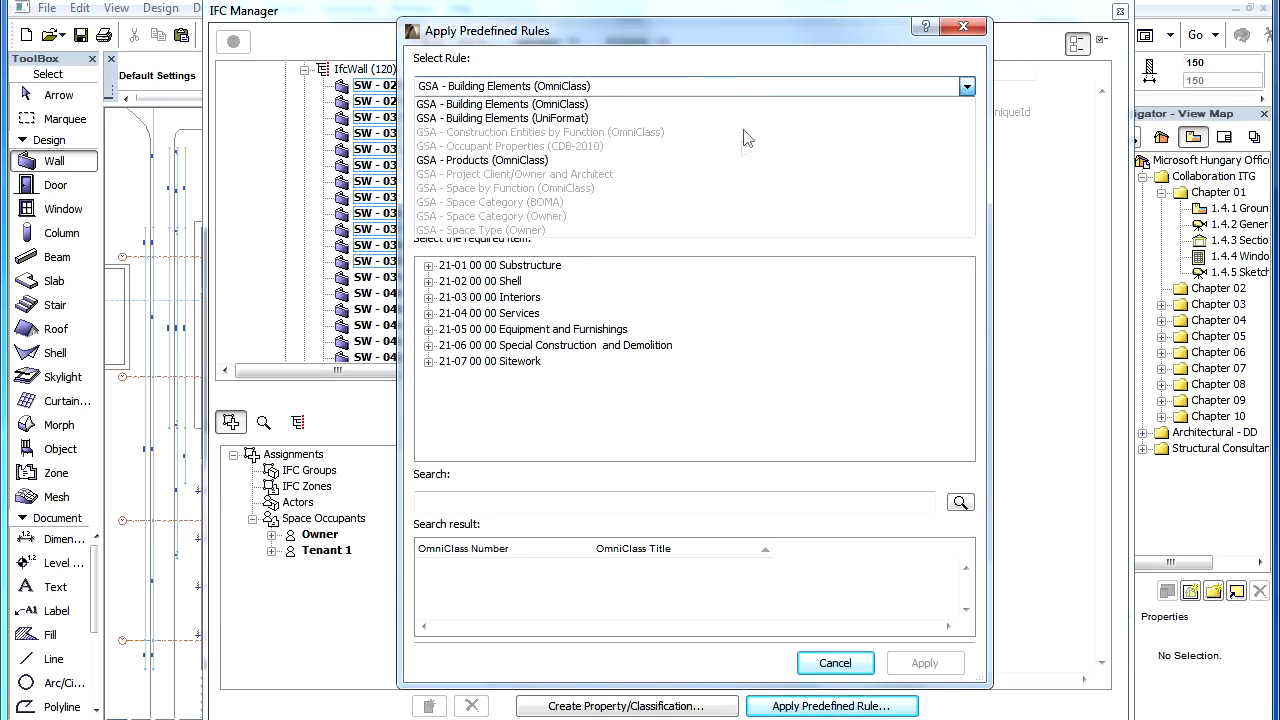
click(484, 160)
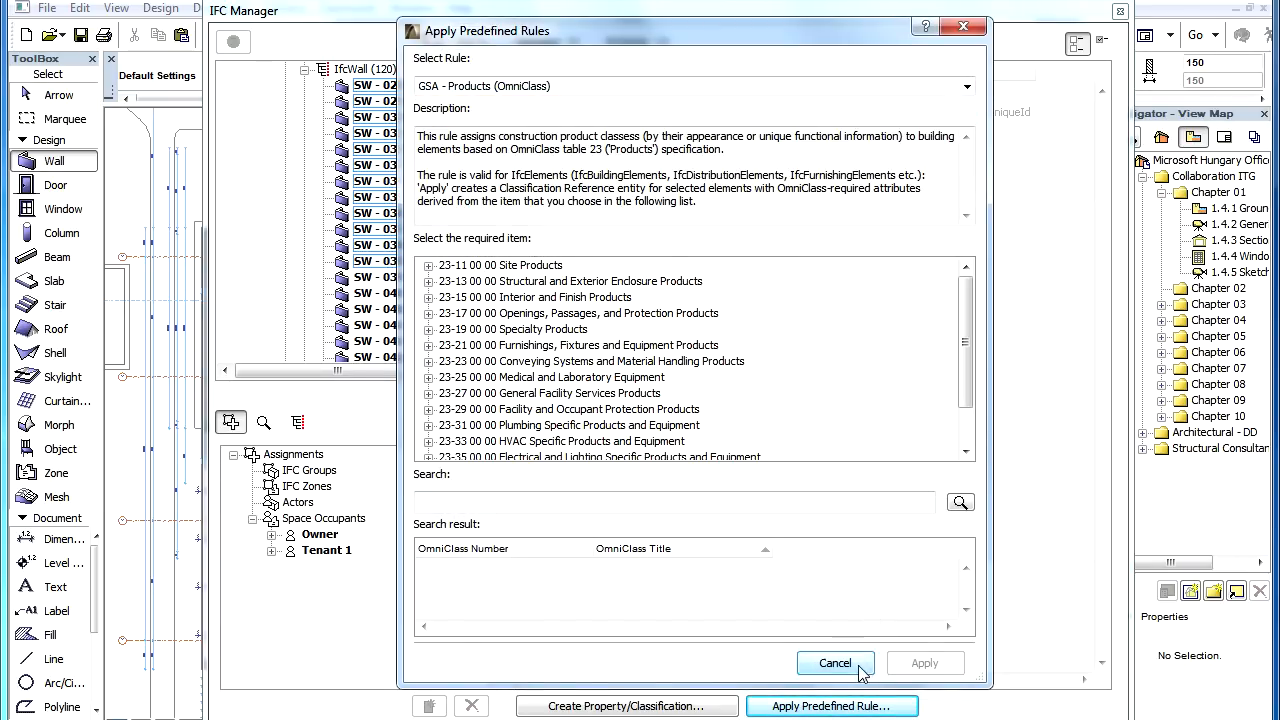
click(836, 664)
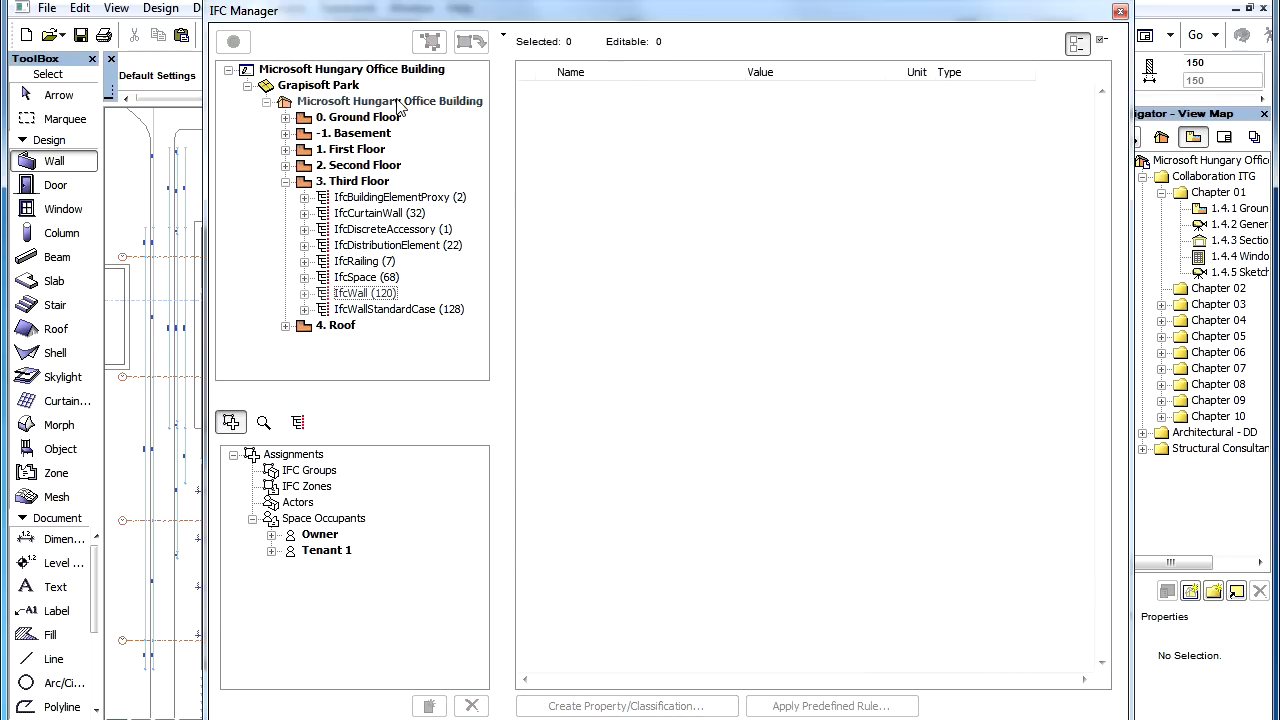
- Preview the GSA Construction Entities by Function rule for the Ground Floor storey, then cancel
click(388, 100)
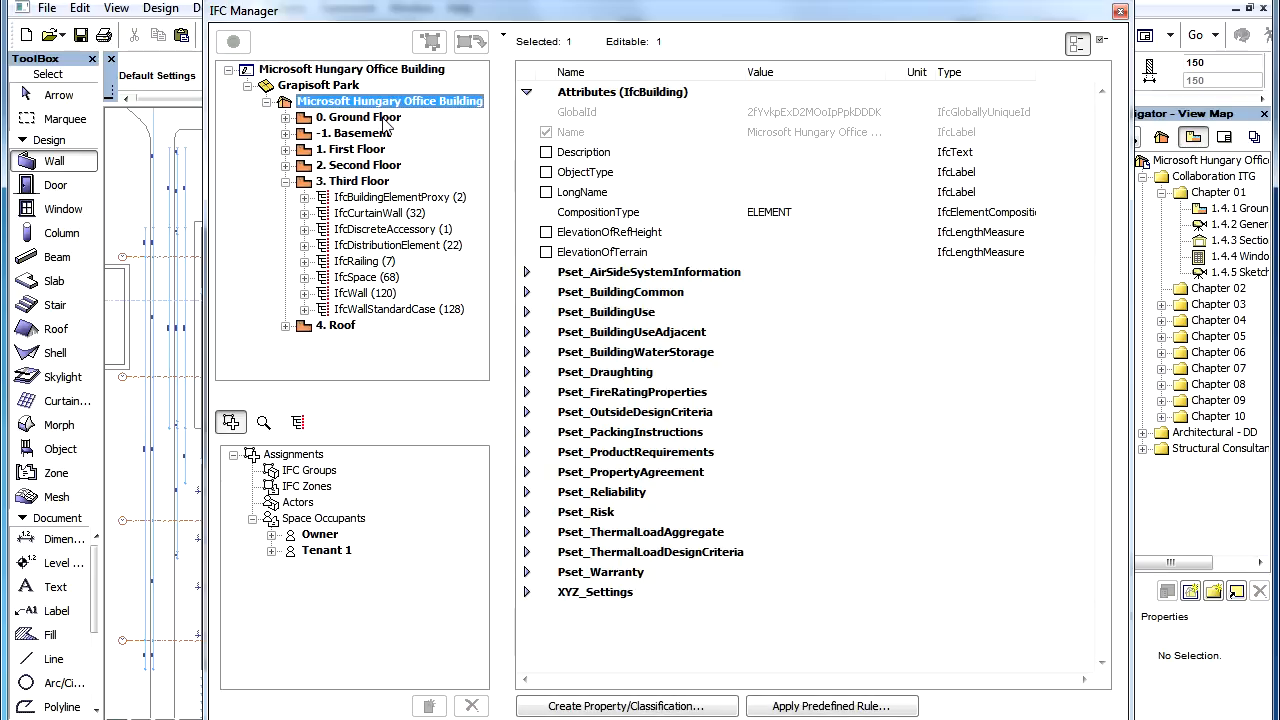
click(358, 116)
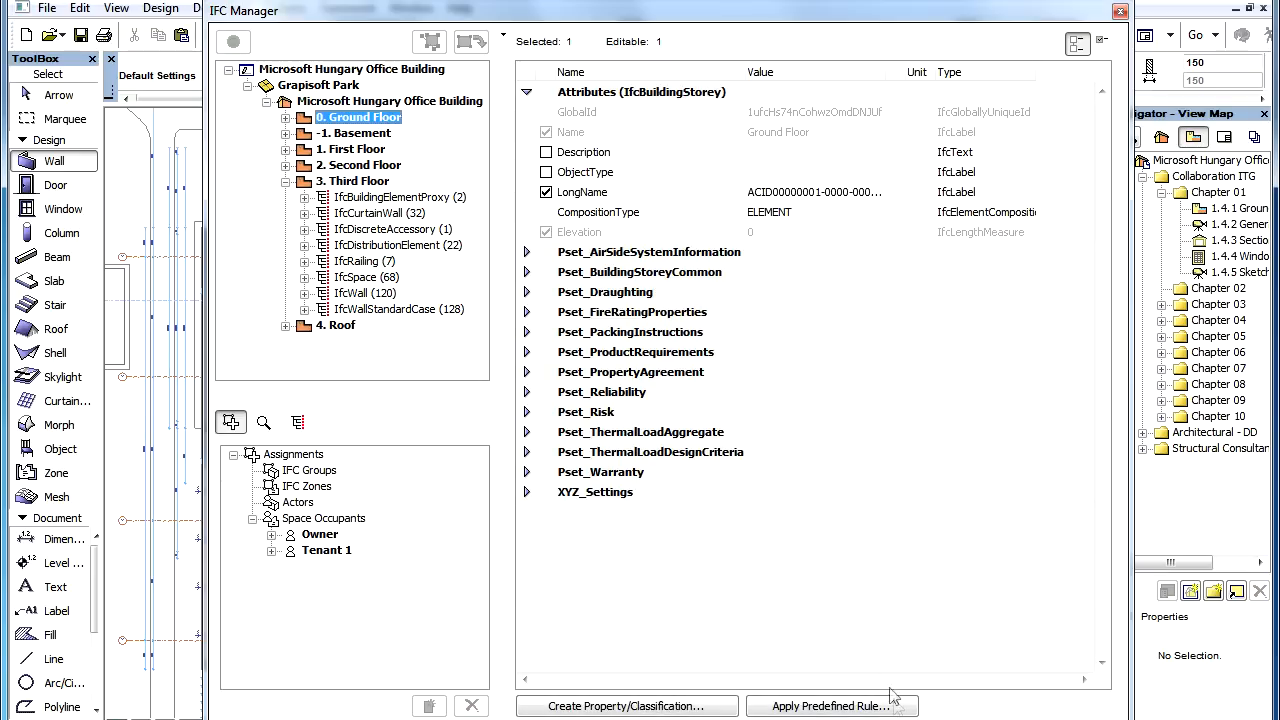
click(832, 706)
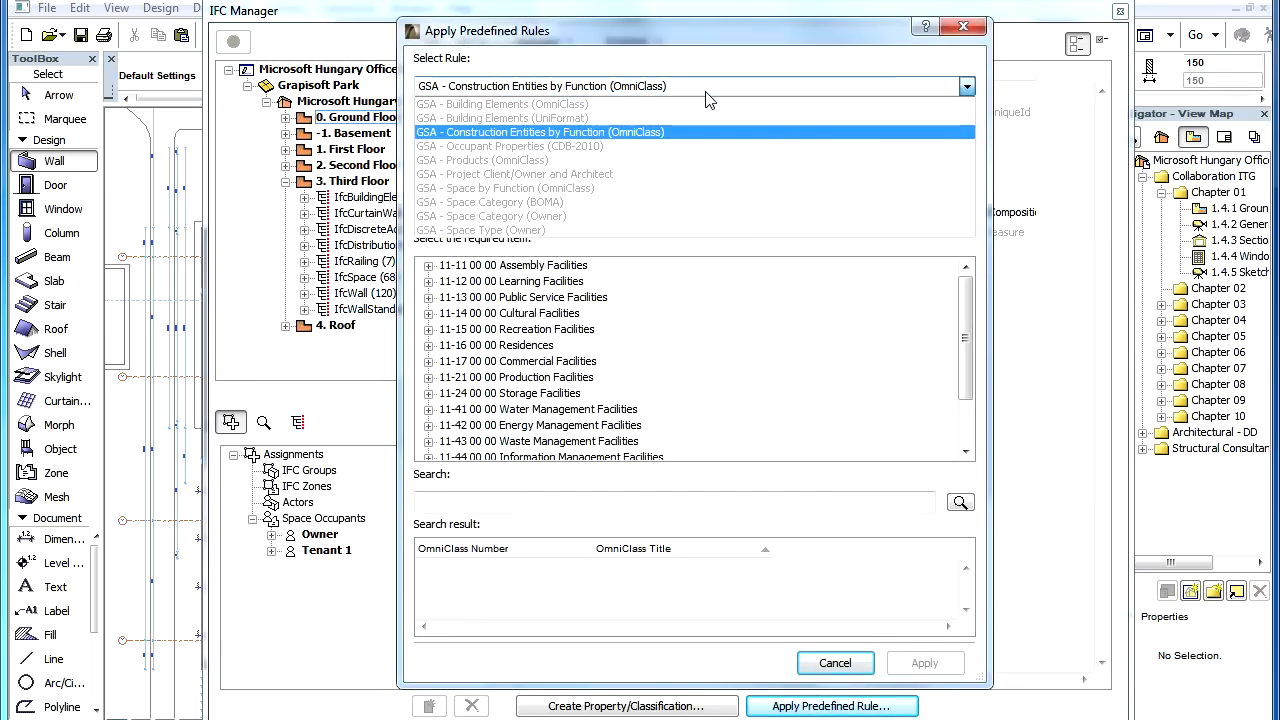
click(540, 132)
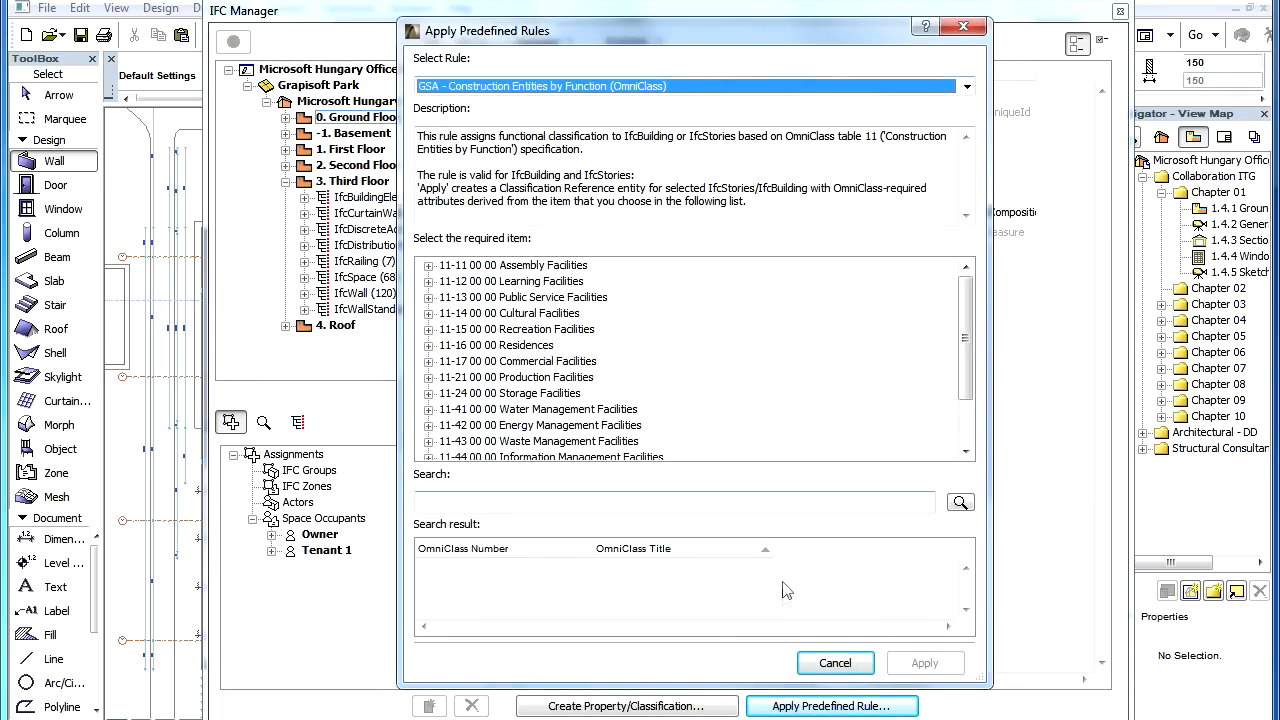
click(836, 664)
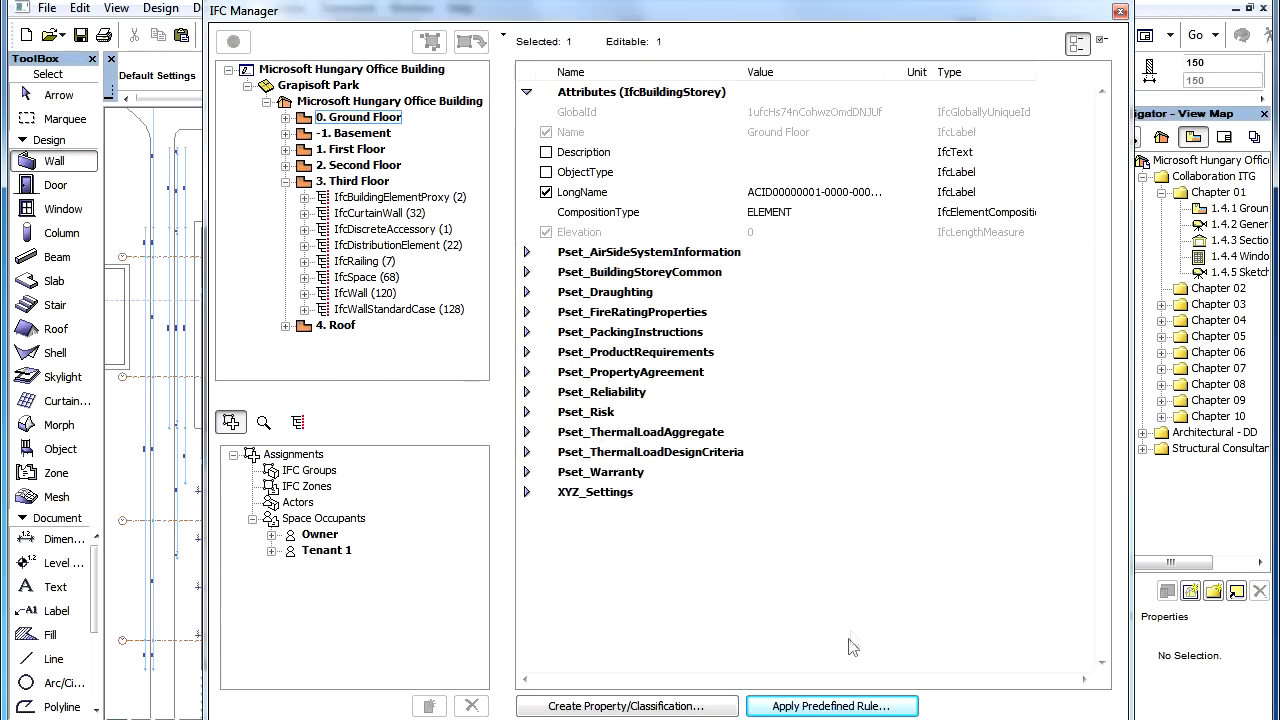
mouse_move(328, 548)
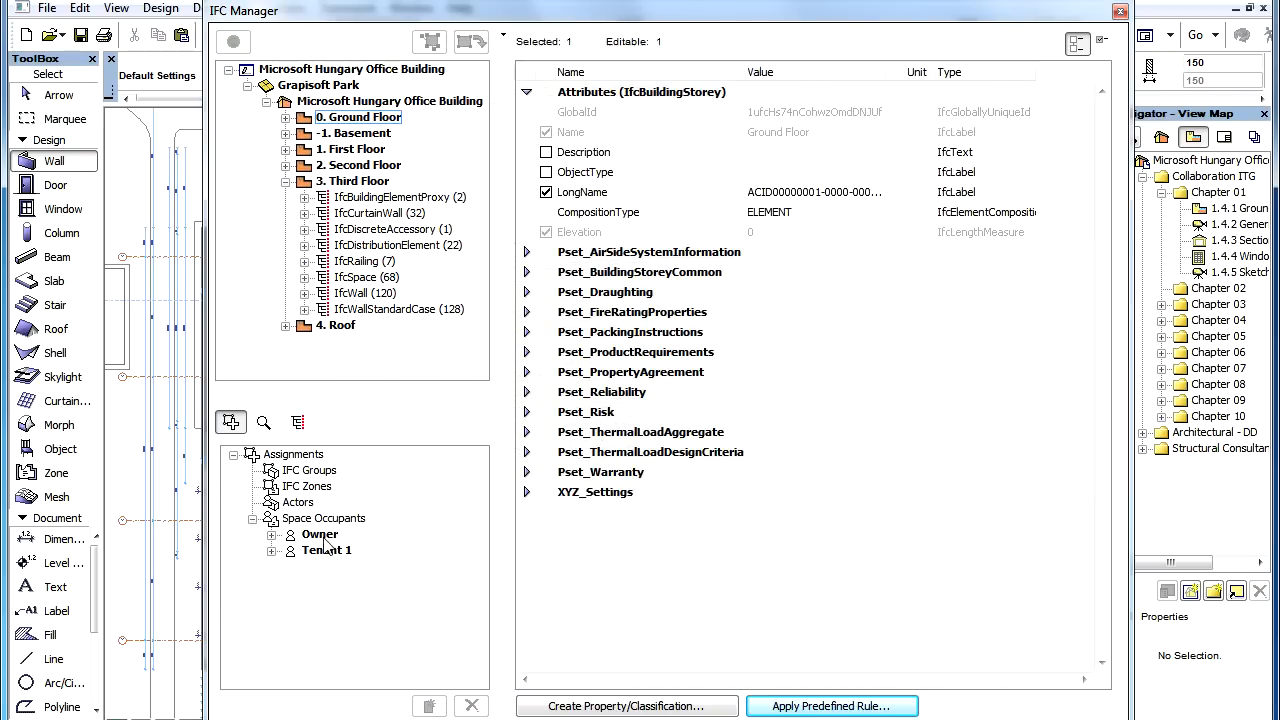
- Preview the GSA Occupant Properties rule for the Owner occupant and cancel without applying
click(320, 534)
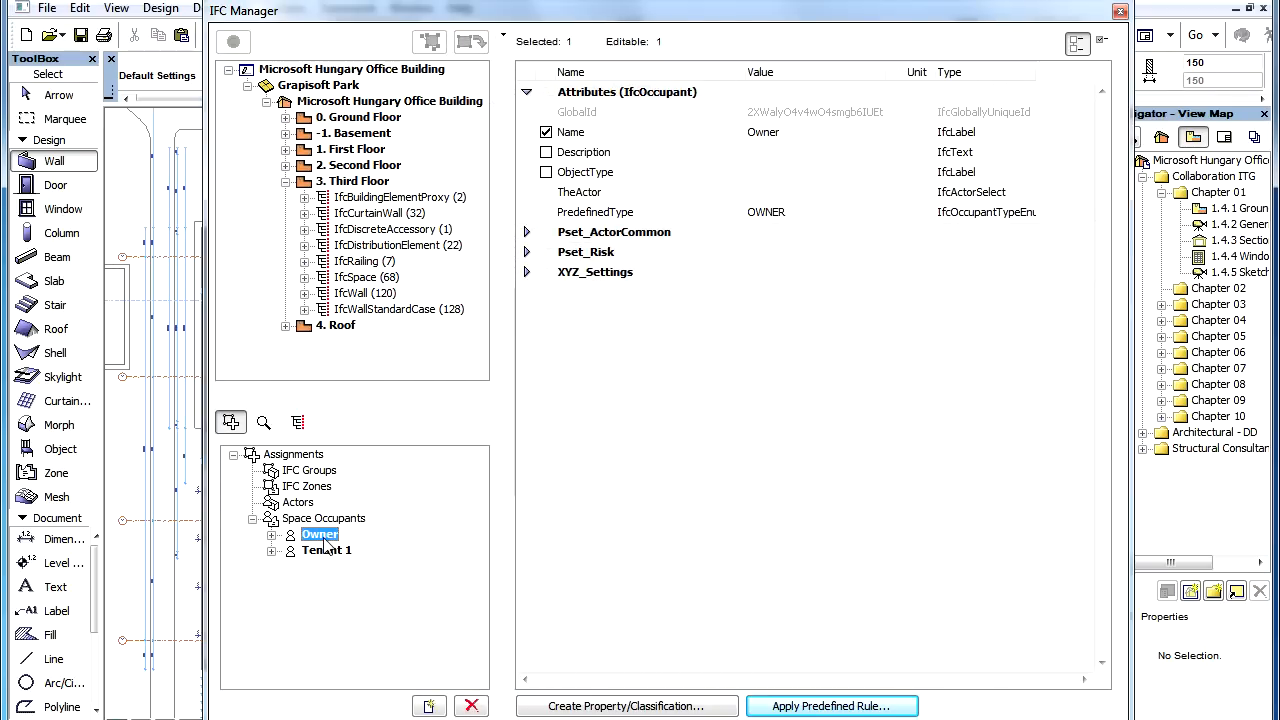
click(832, 706)
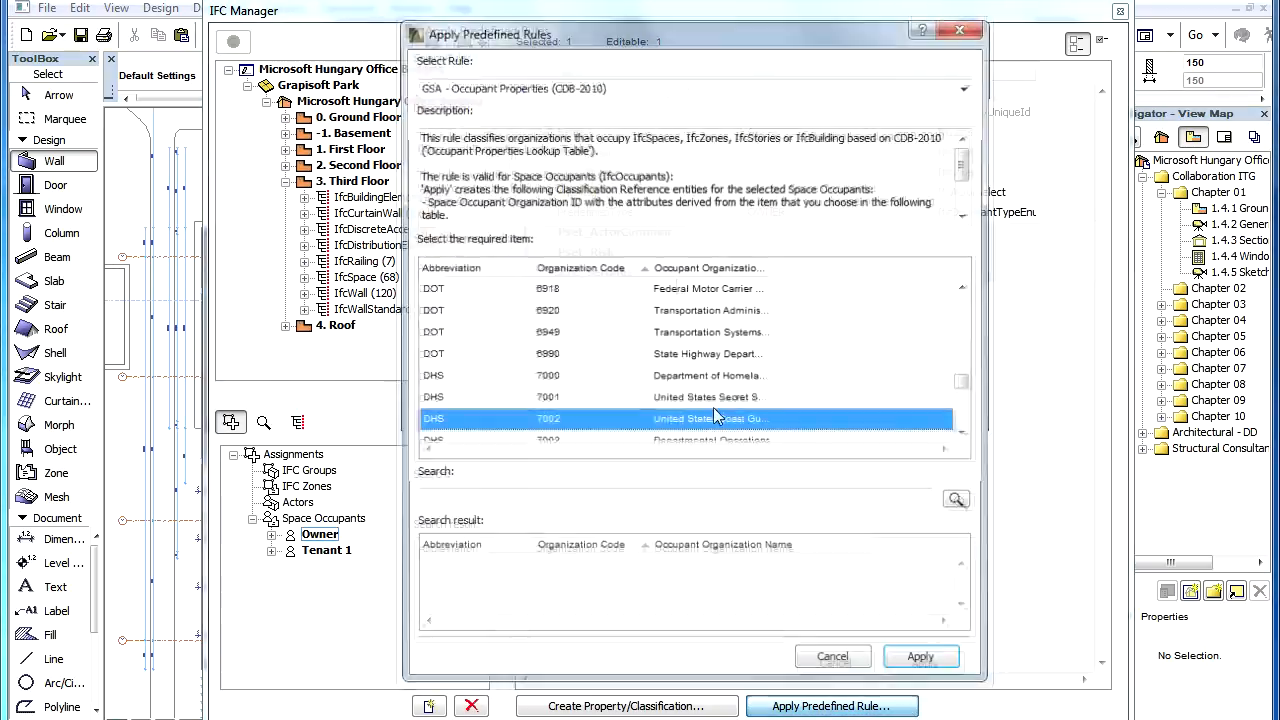
click(964, 86)
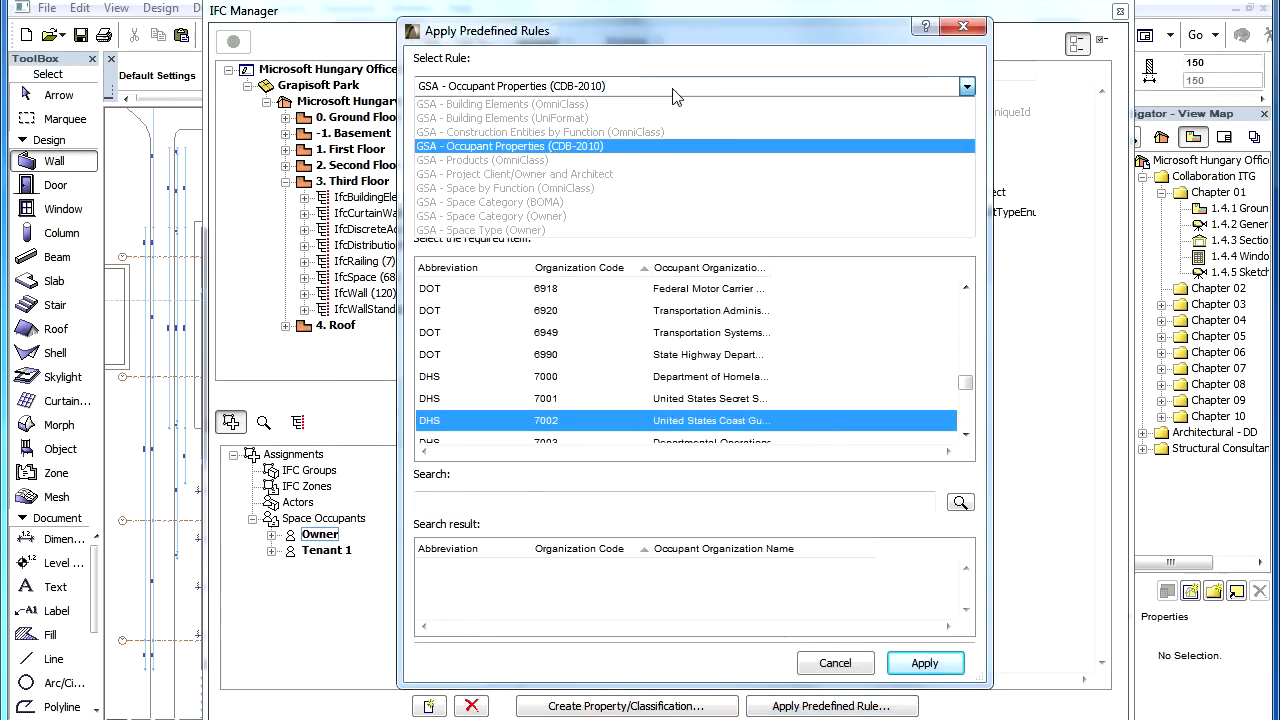
click(510, 146)
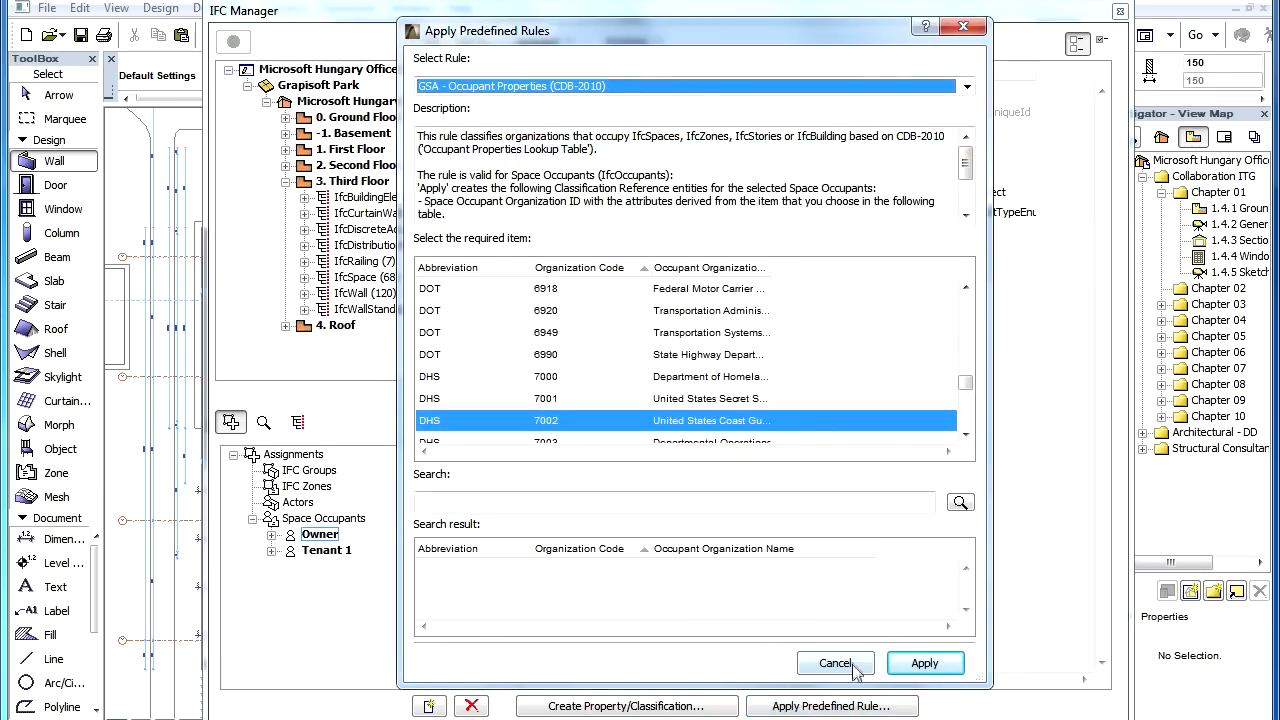
click(834, 664)
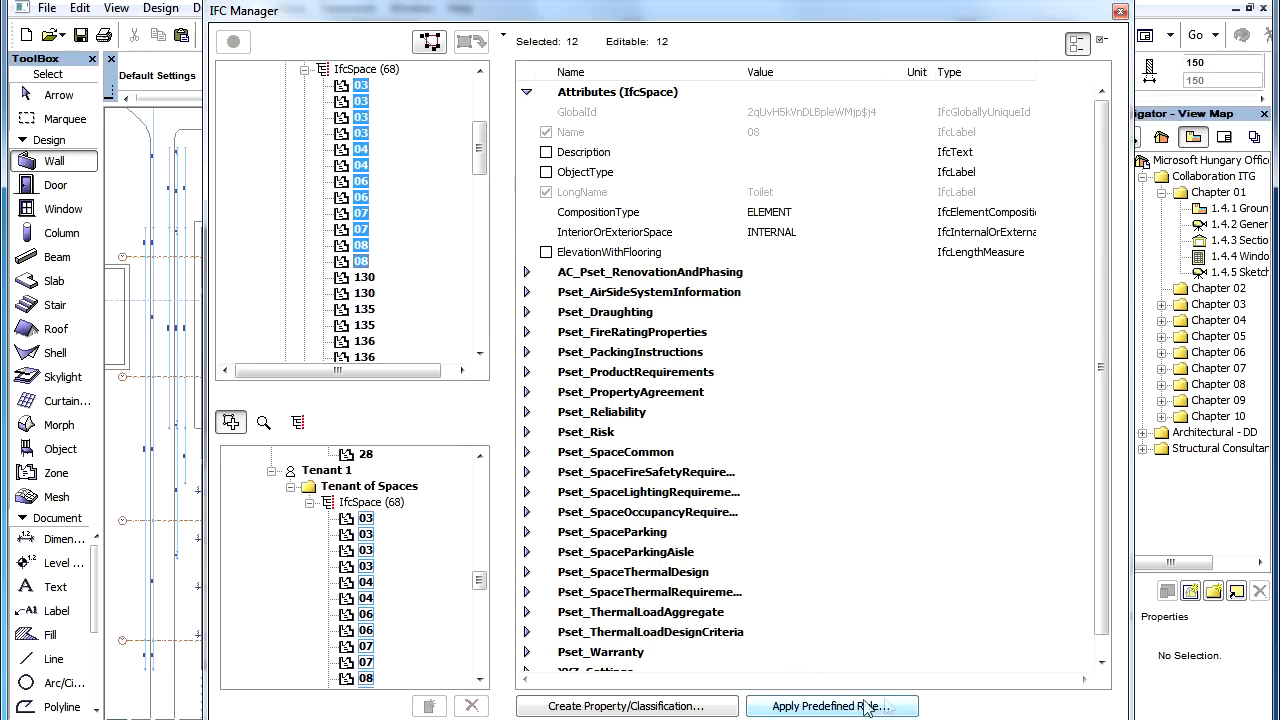
- Preview the GSA Space Type (Owner) rule for Tenant 1's spaces and cancel without applying
click(832, 706)
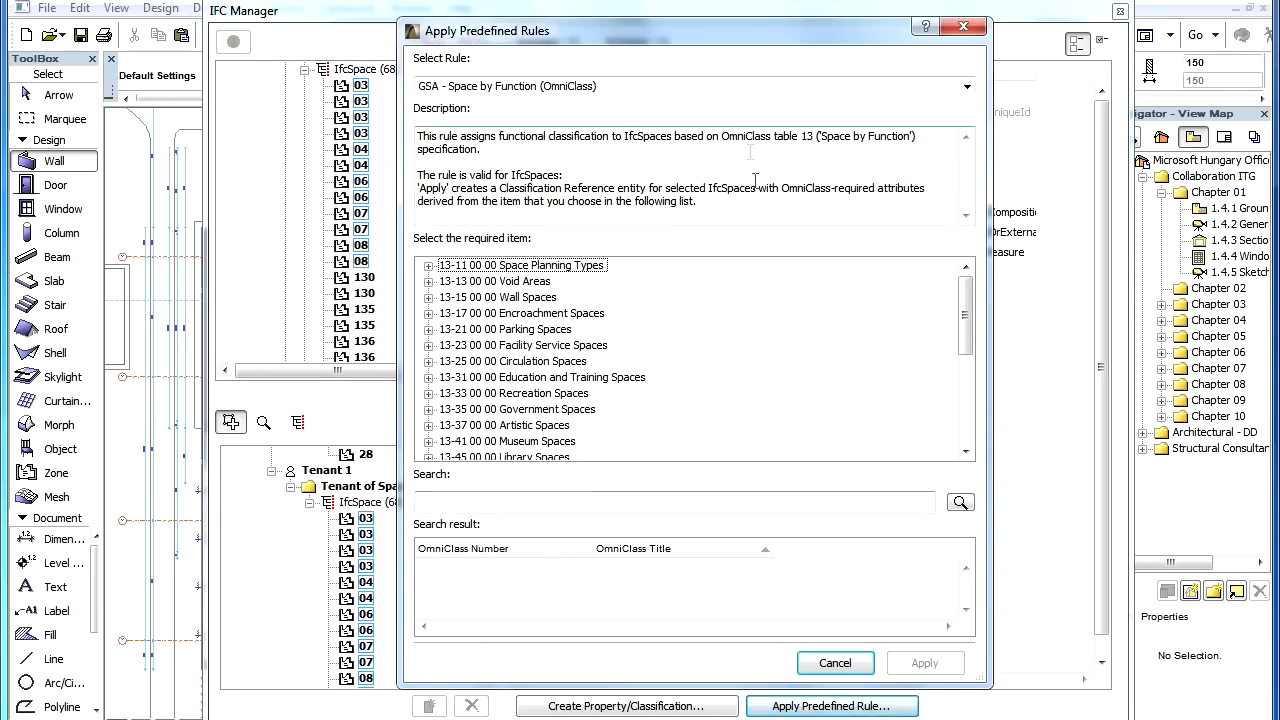
click(964, 86)
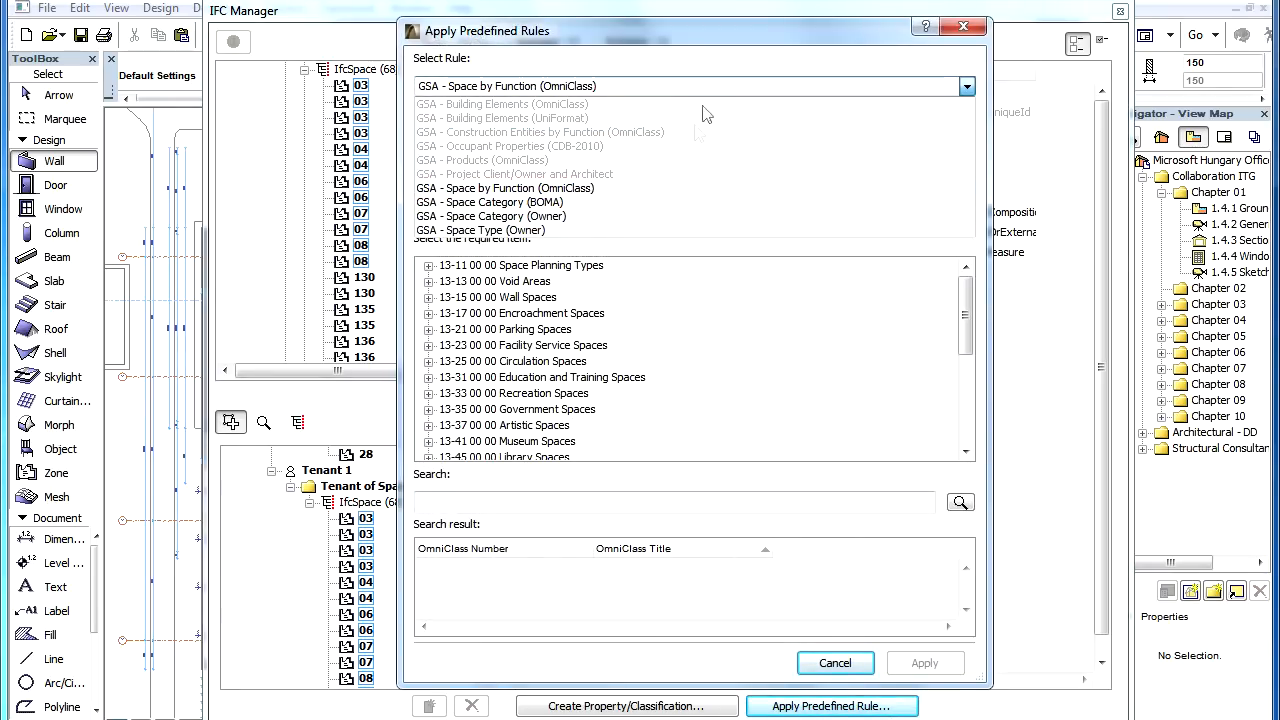
click(480, 230)
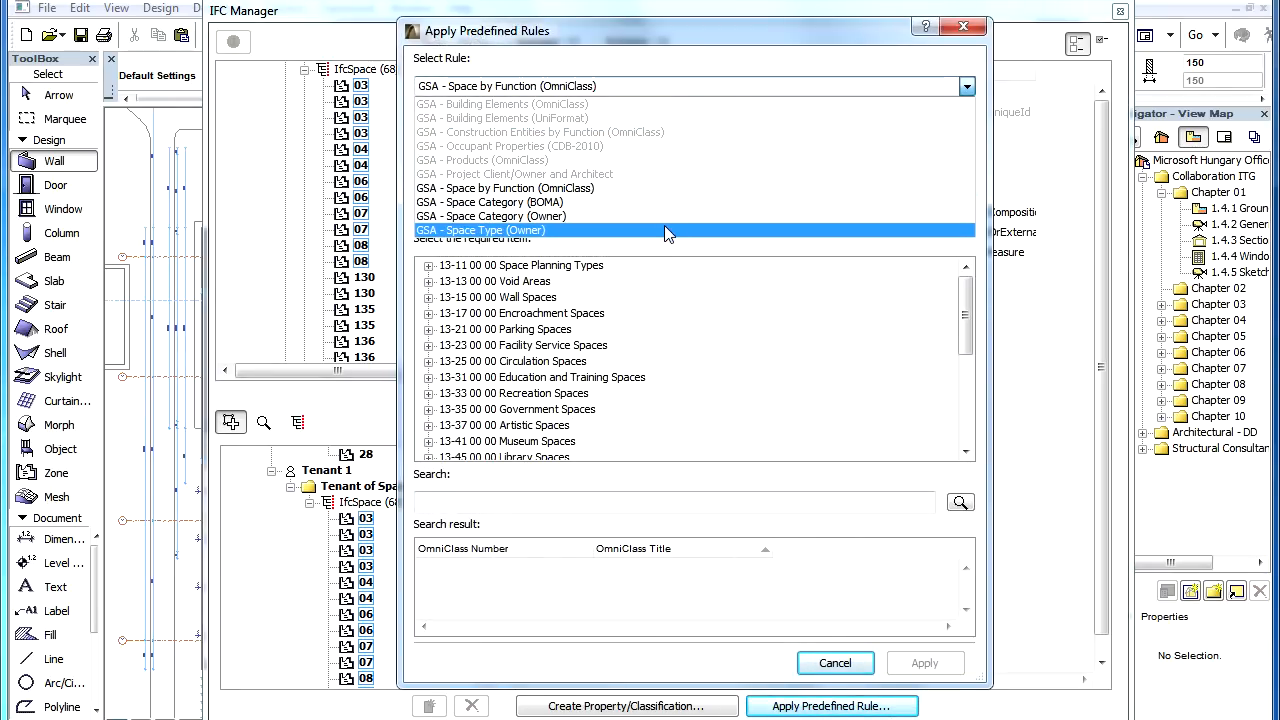
click(480, 230)
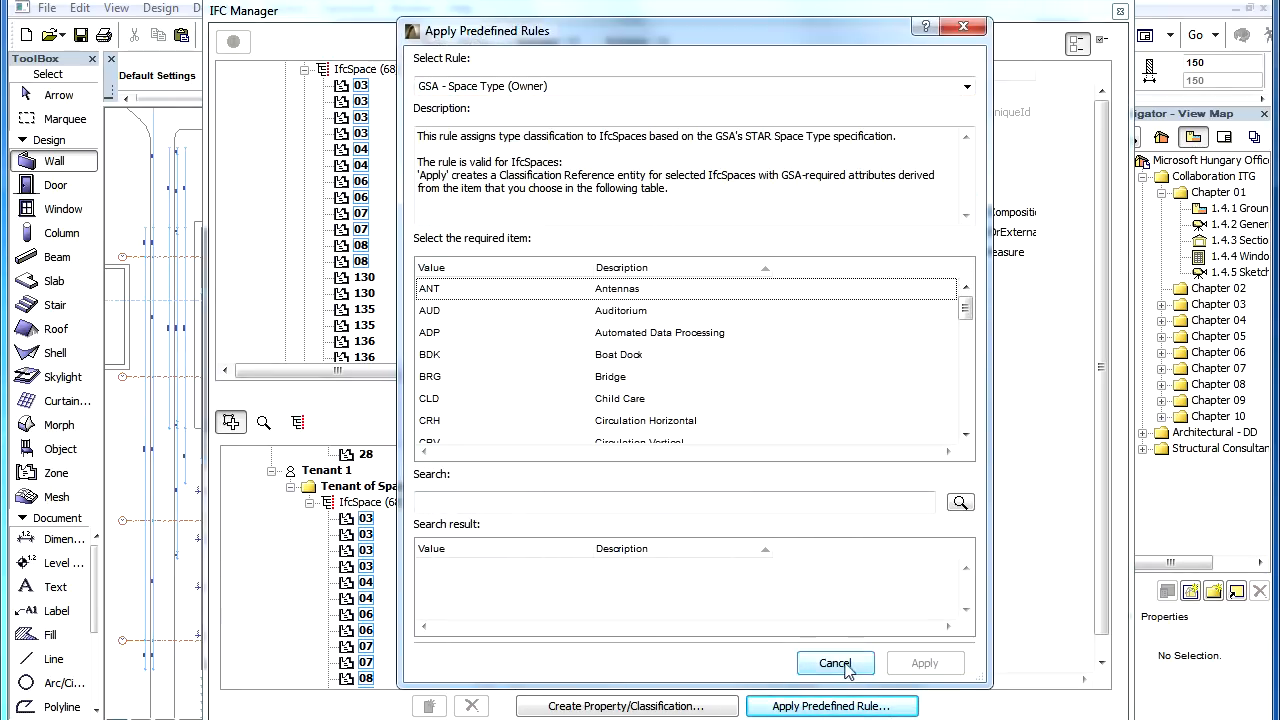
click(836, 664)
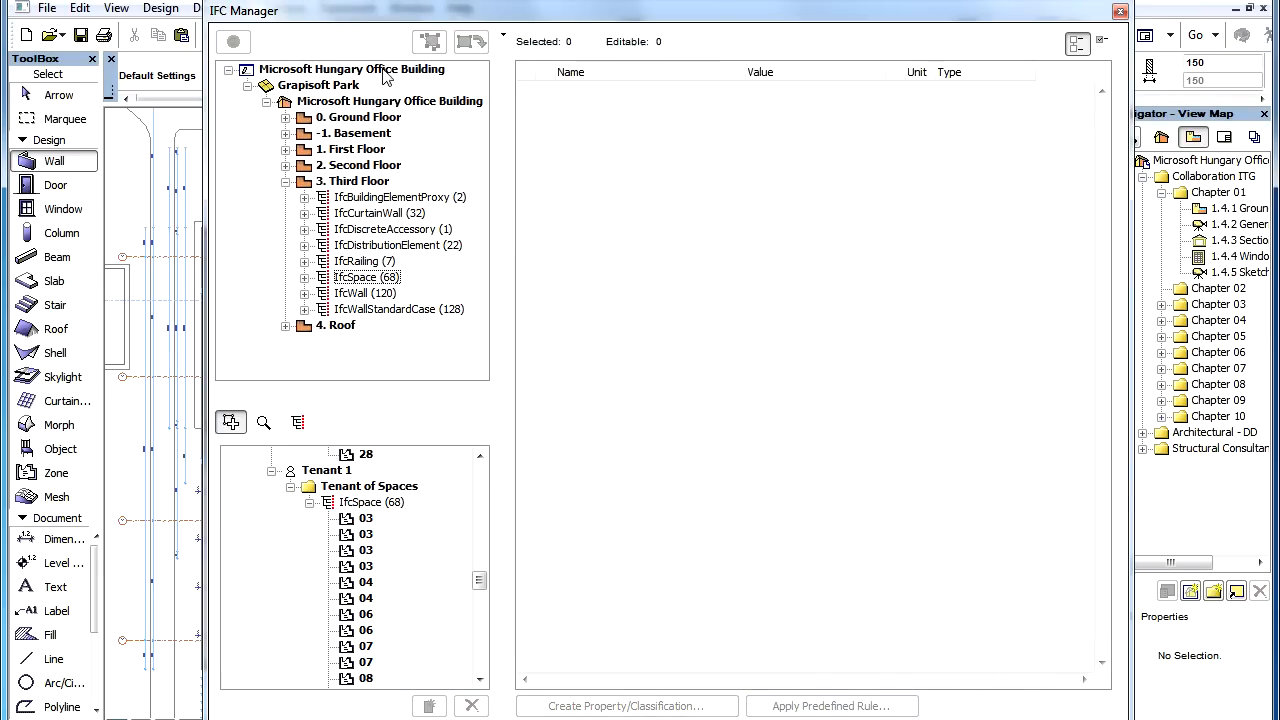
- Apply the GSA Project Client/Owner and Architect rule to the Microsoft Hungary Office Building project
click(352, 68)
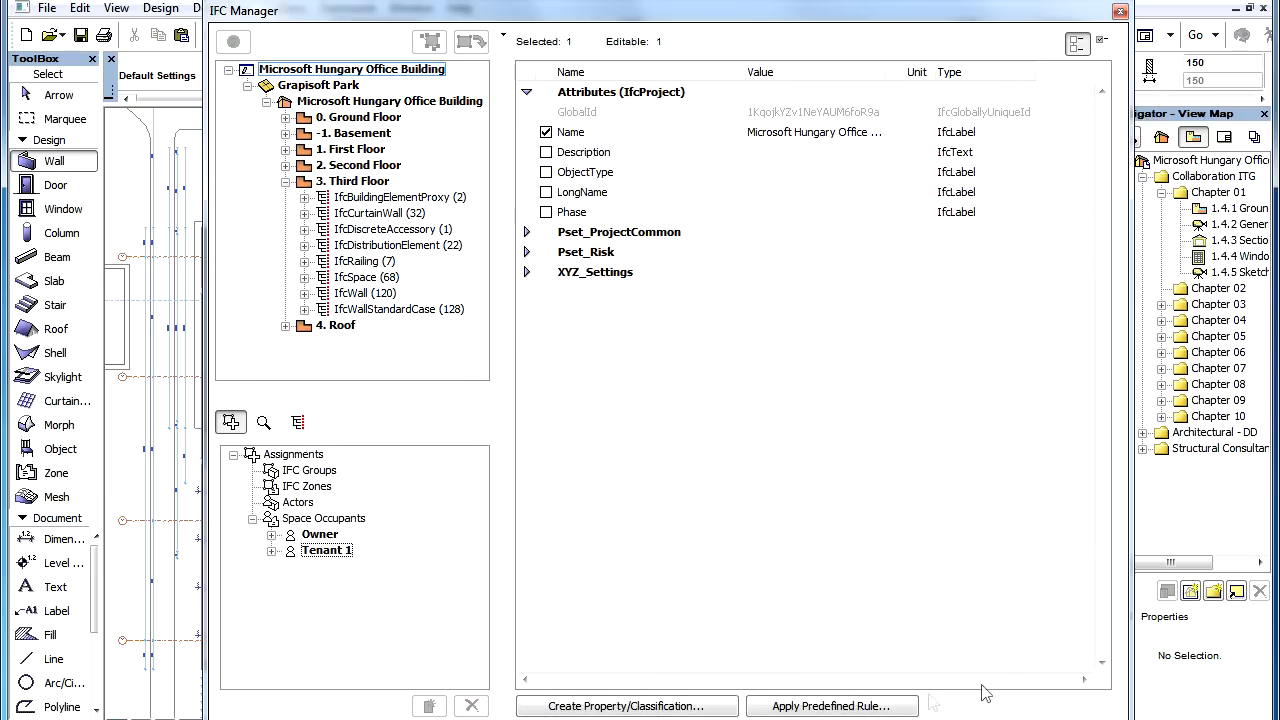
click(832, 706)
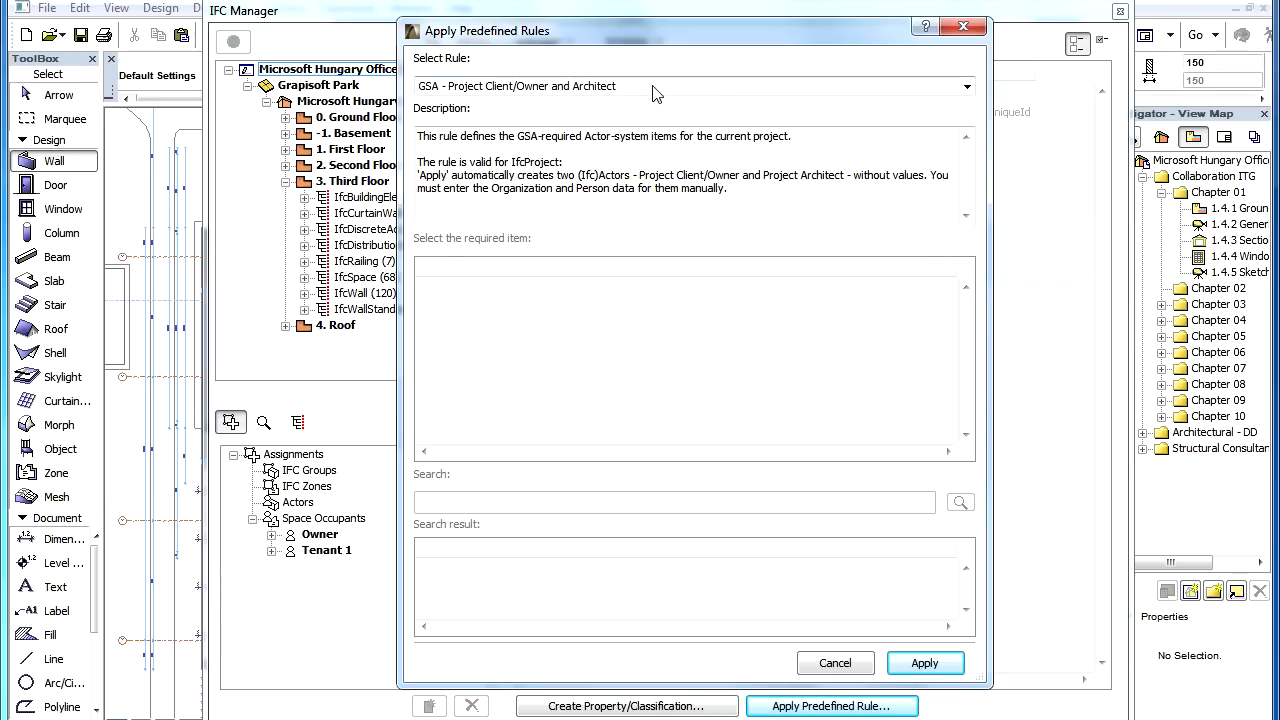
click(964, 86)
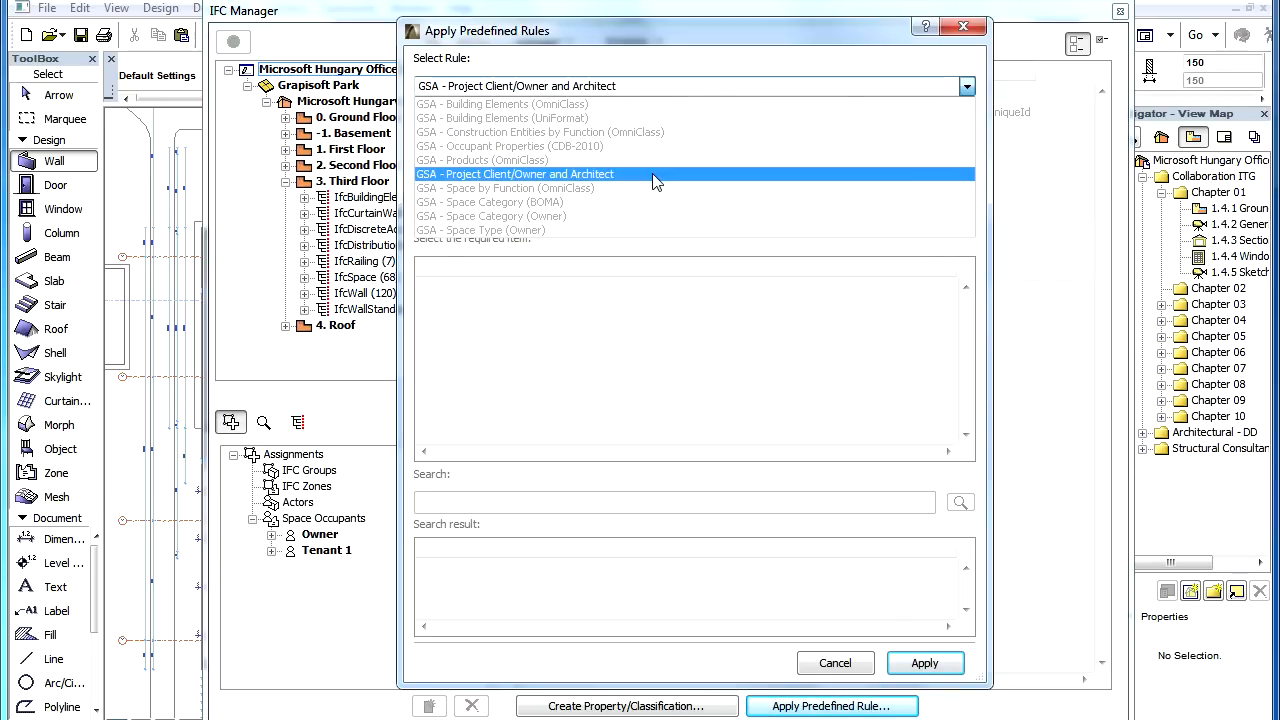
click(516, 174)
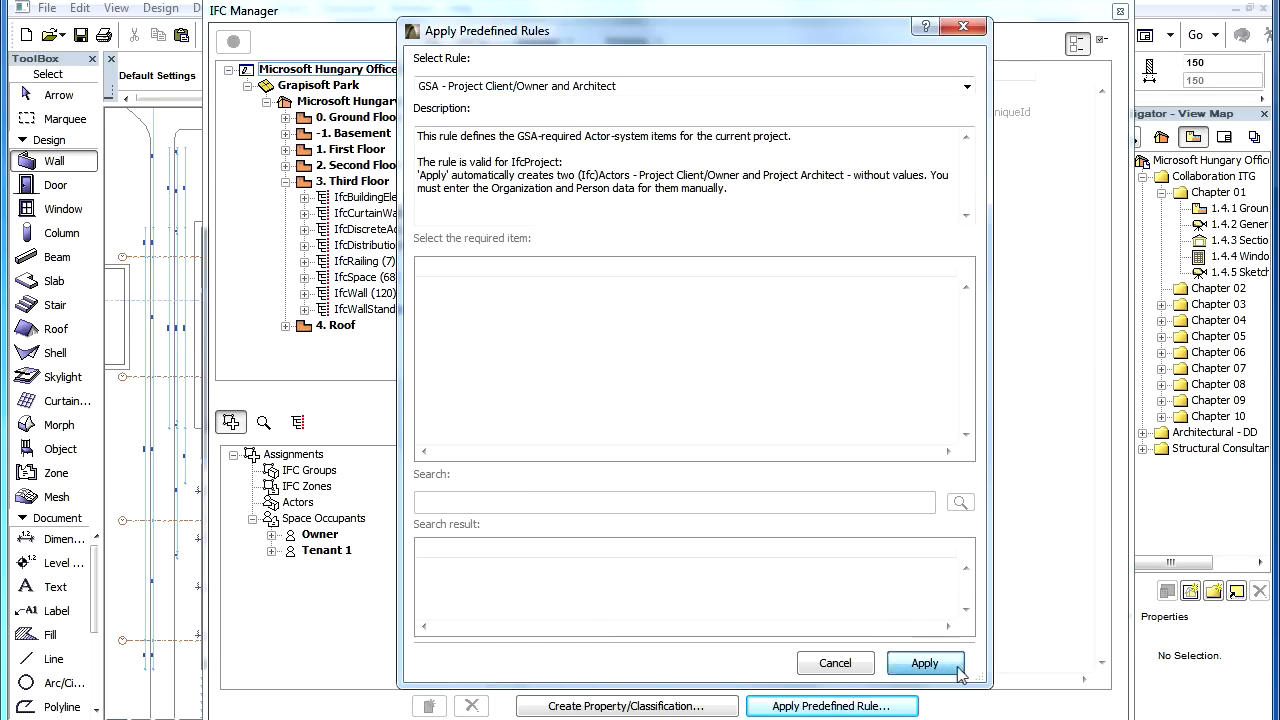
click(924, 664)
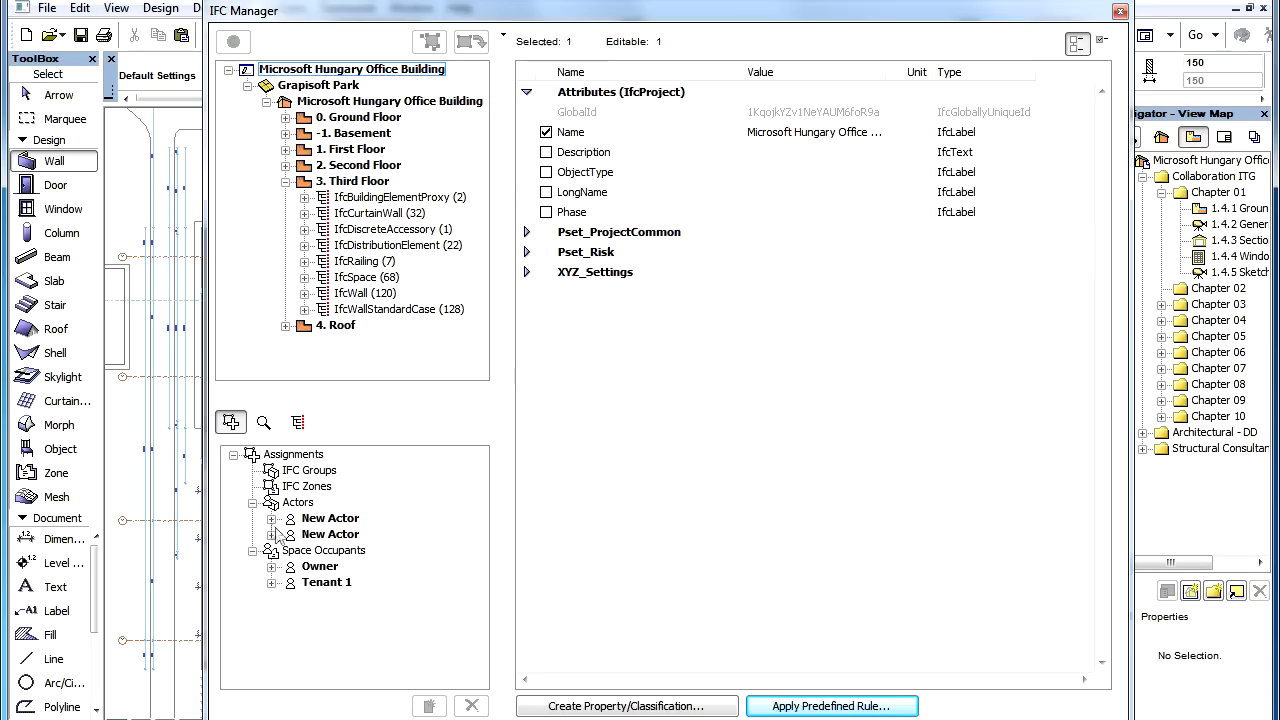
- Expand the new actors to show Project Client/Owner and Project Architect, selecting the client/owner
click(272, 518)
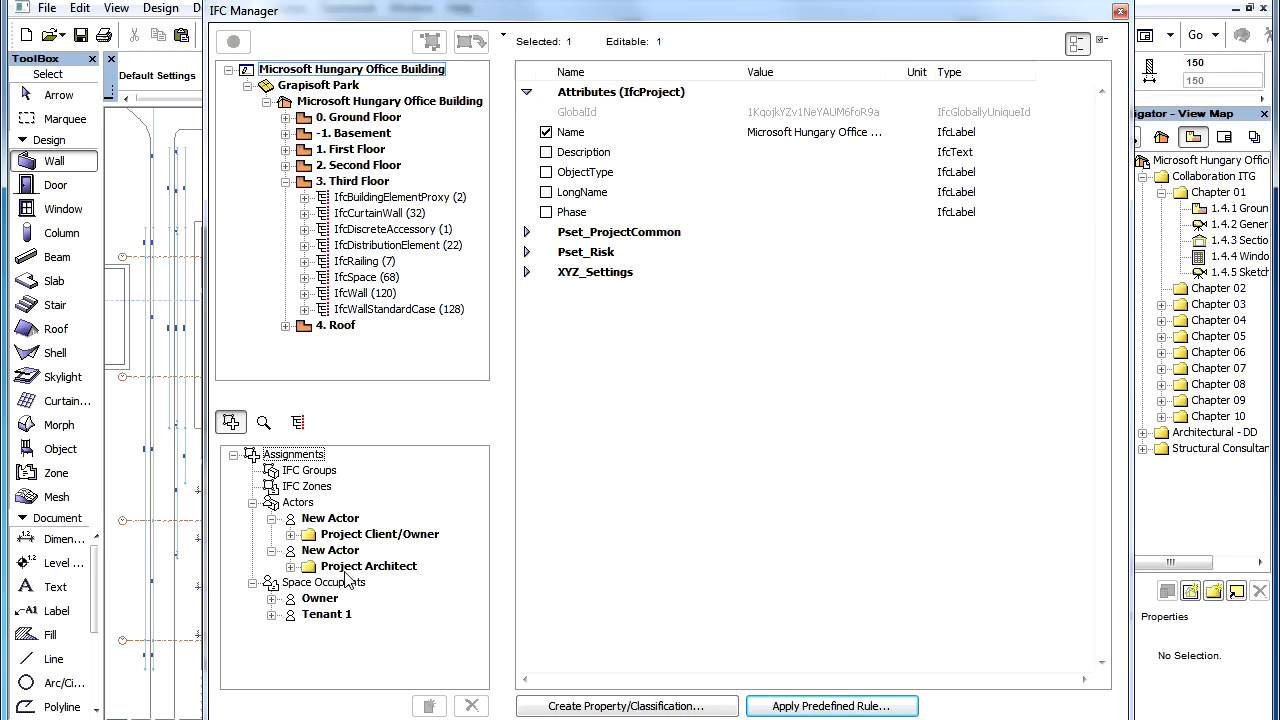
click(330, 518)
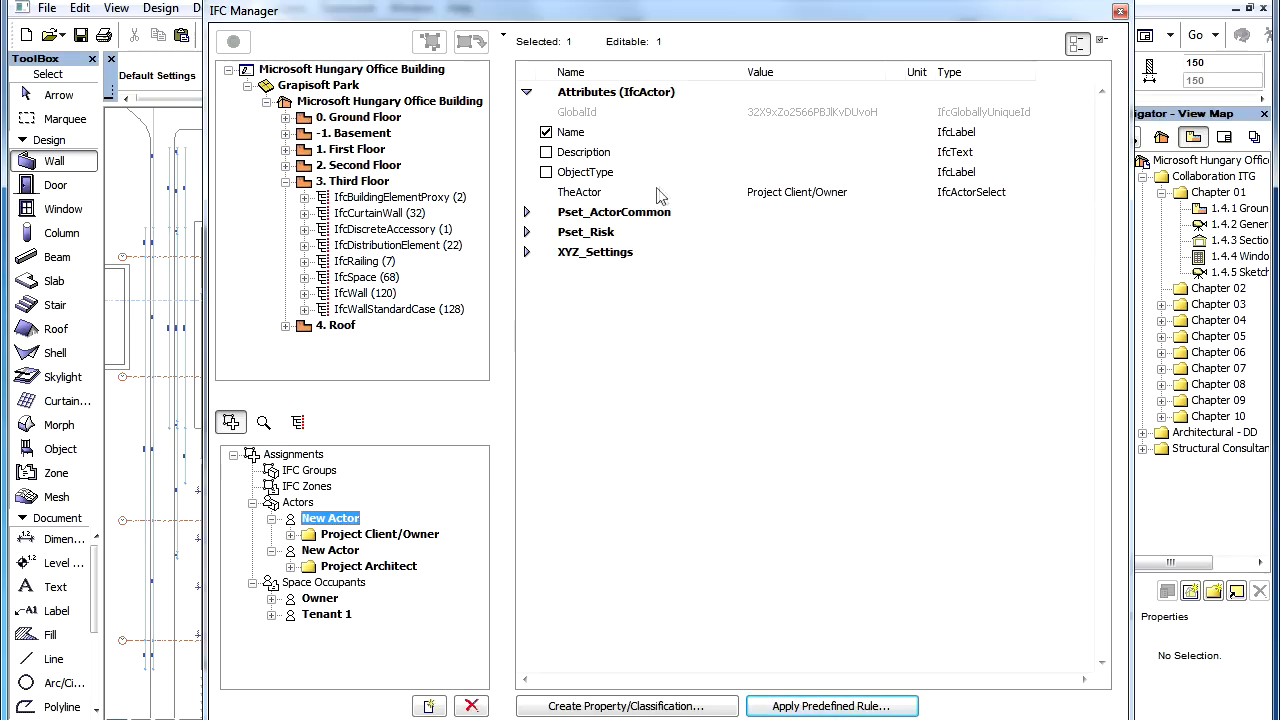
click(580, 192)
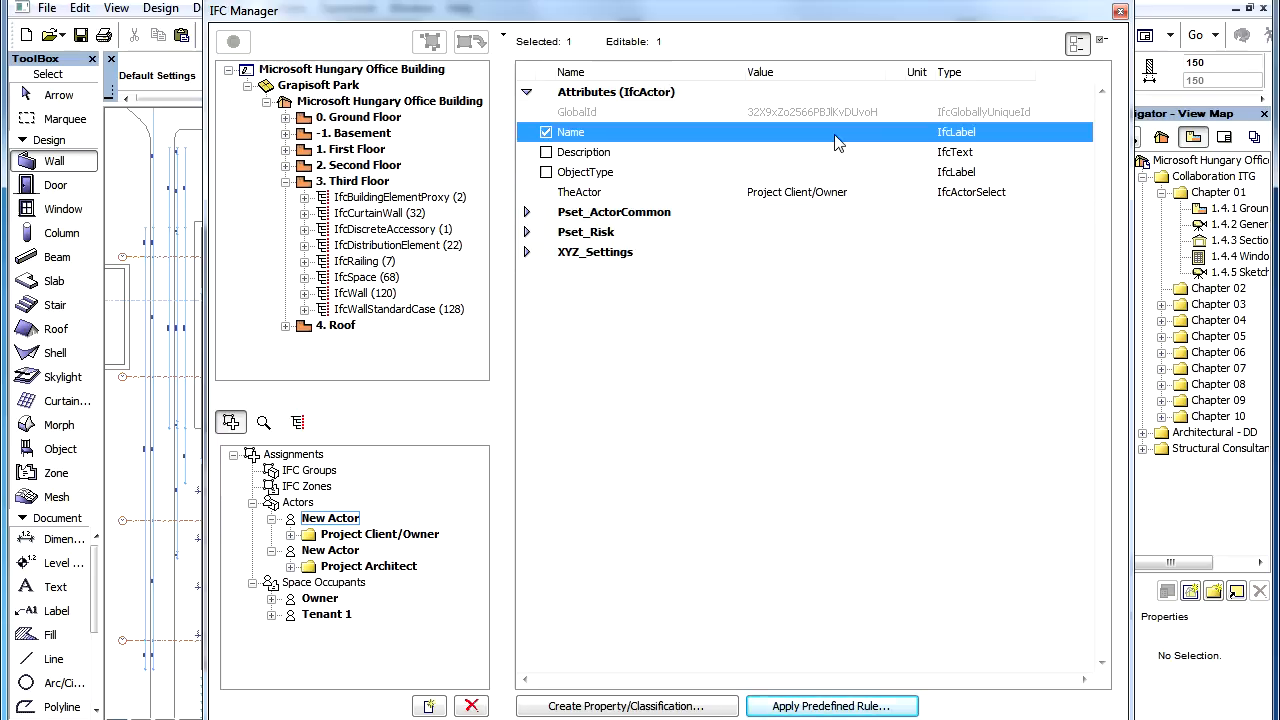
click(816, 132)
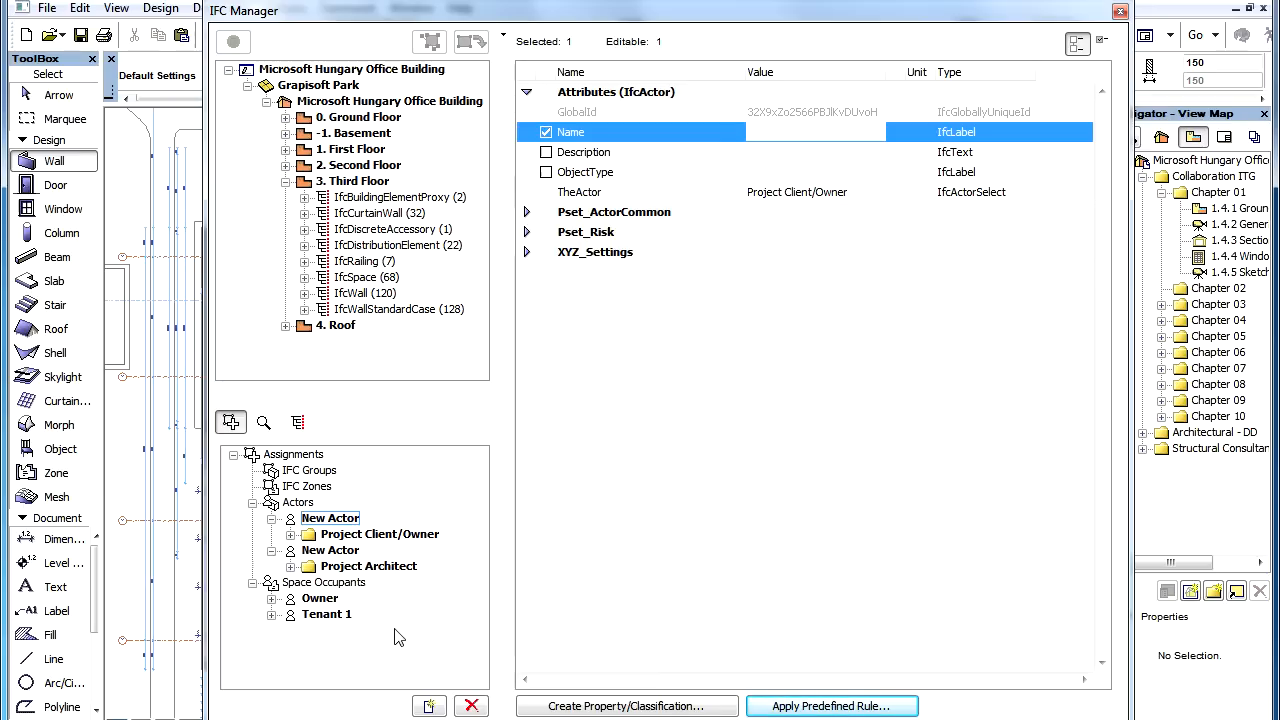
click(814, 132)
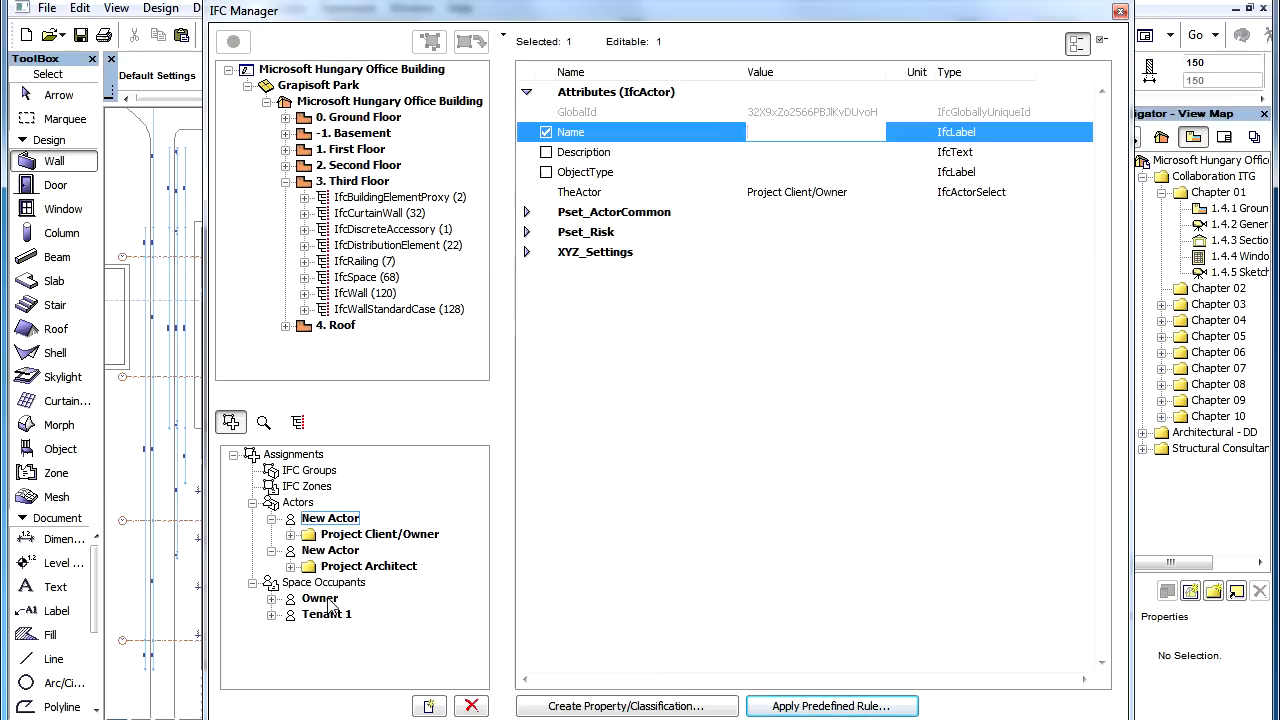
- Bring up the GSA occupant-properties rule for the Owner occupant at the Tribal Organizations entry
click(320, 598)
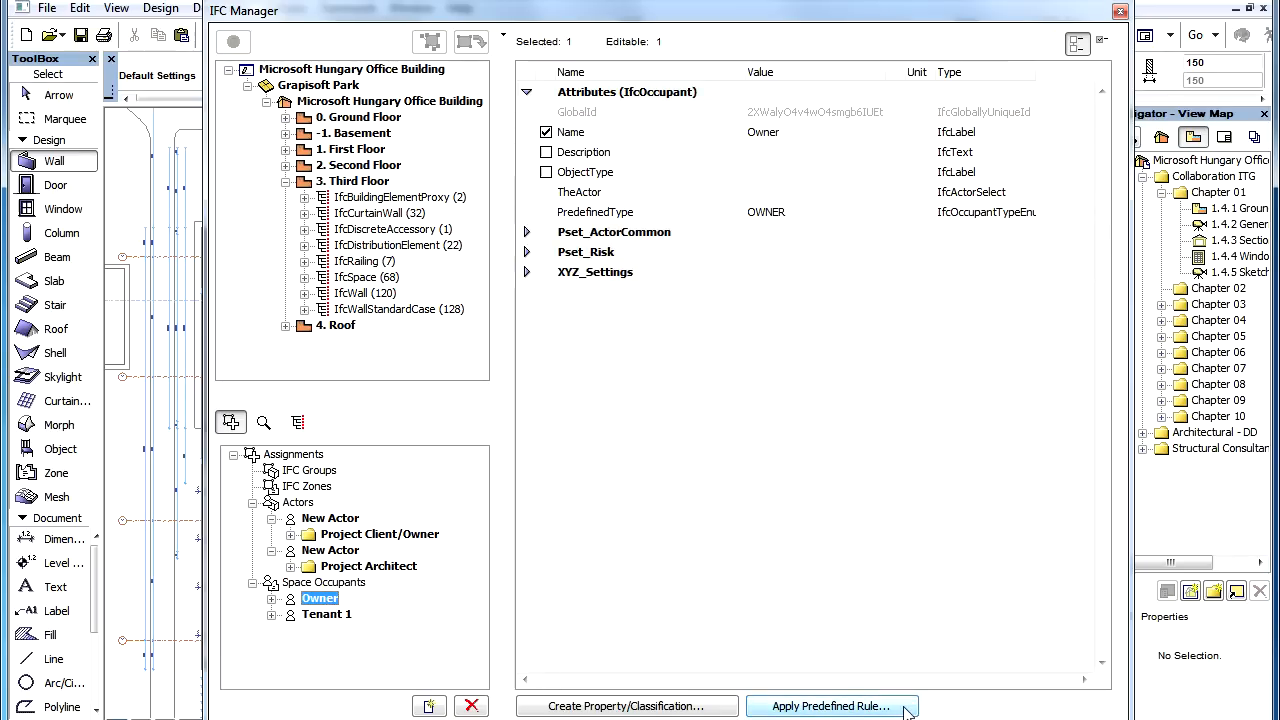
click(832, 706)
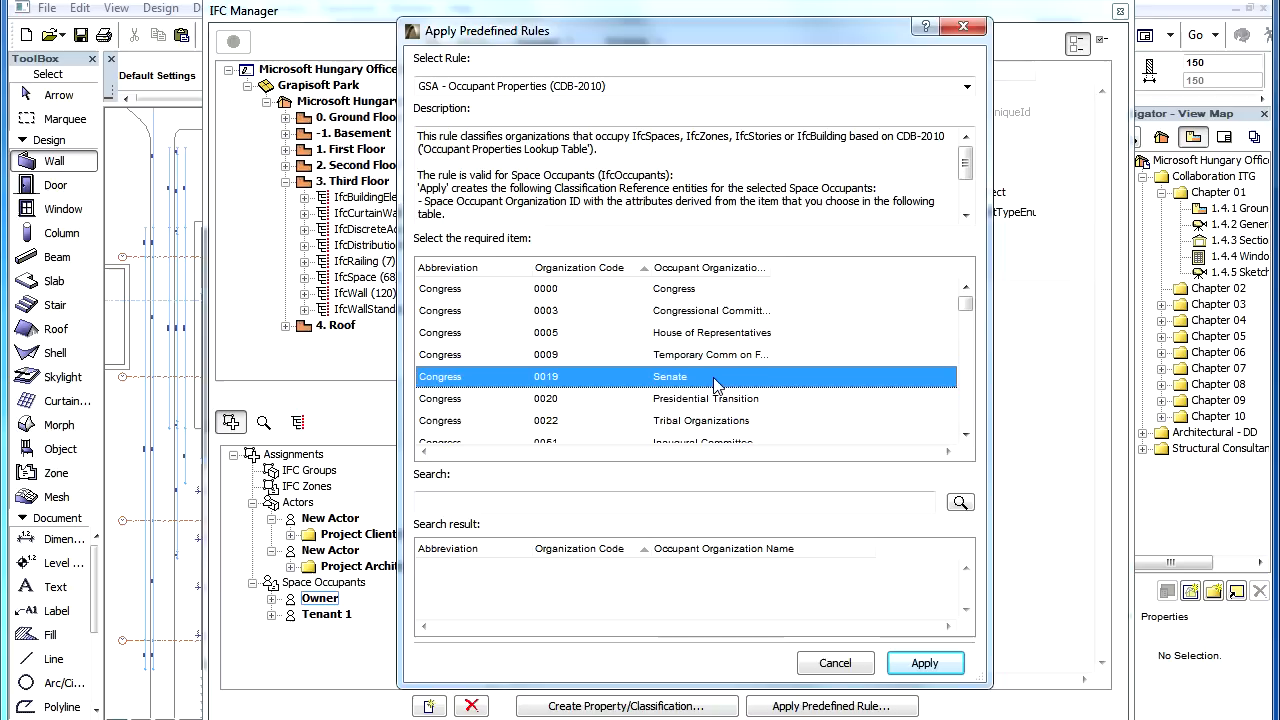
click(702, 420)
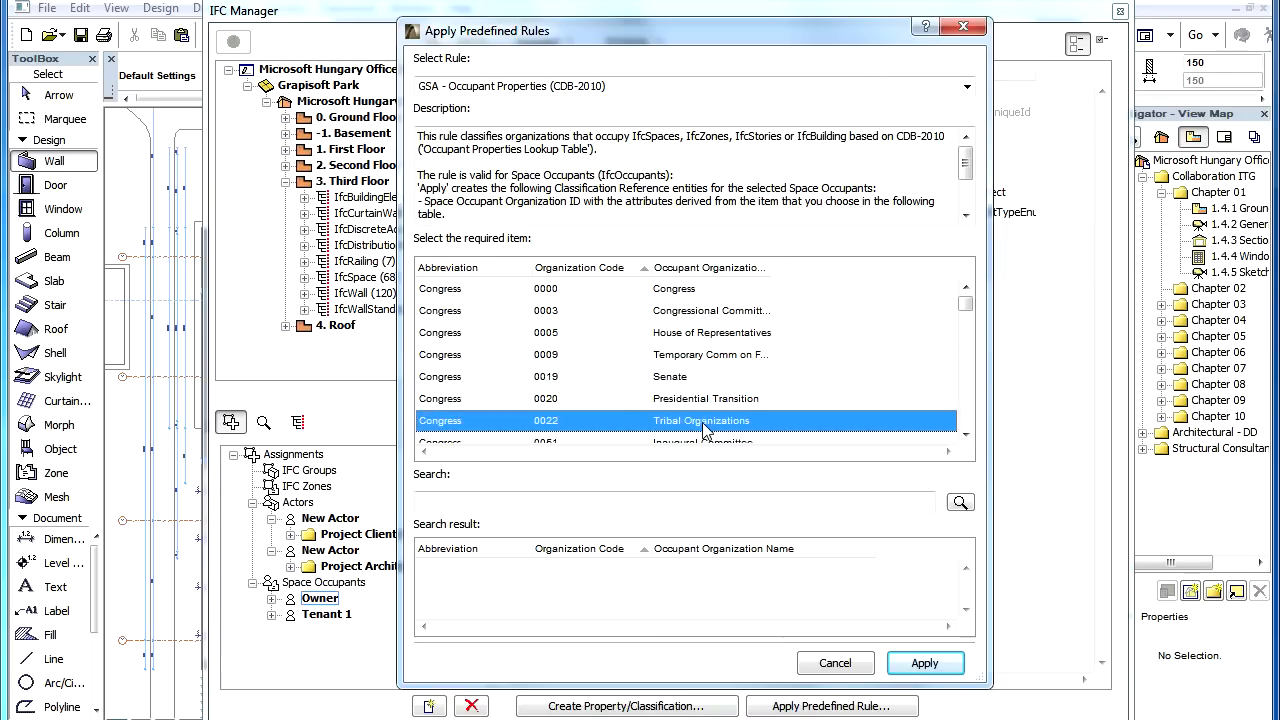
- Search 'coast guard', choose United States Coast Guard and apply it to the Owner
text(c)
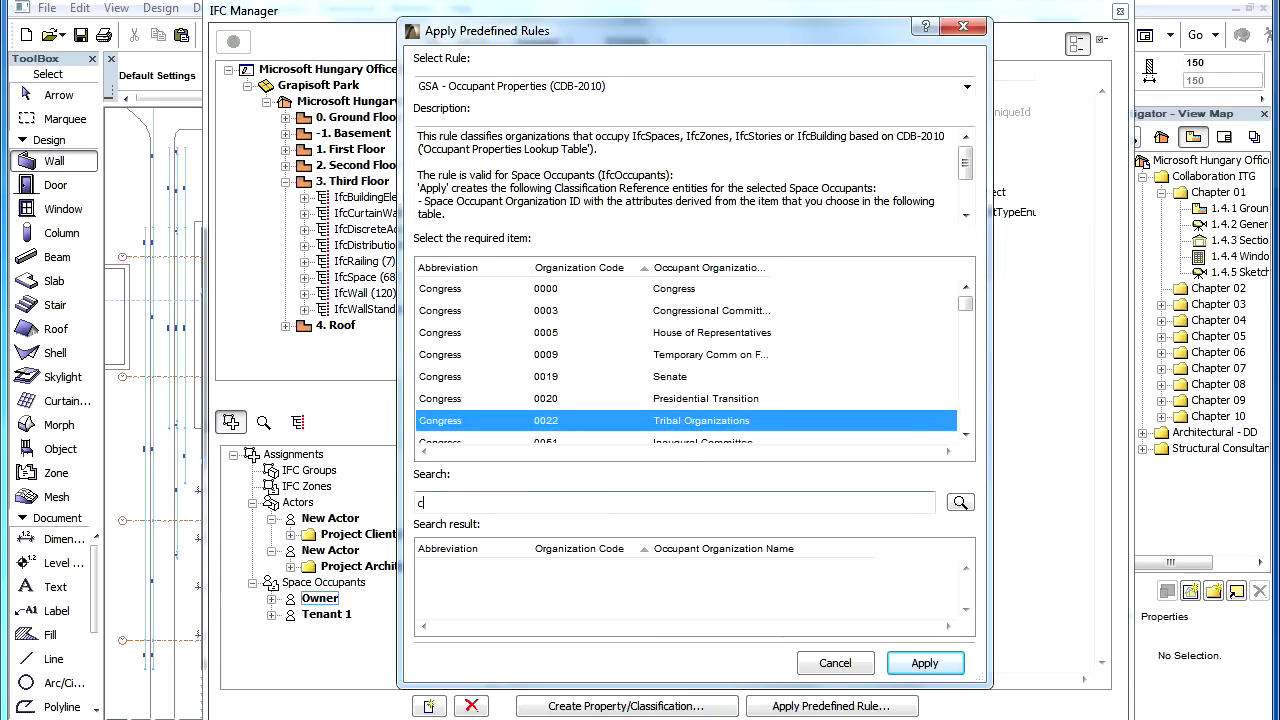
text(oast guard)
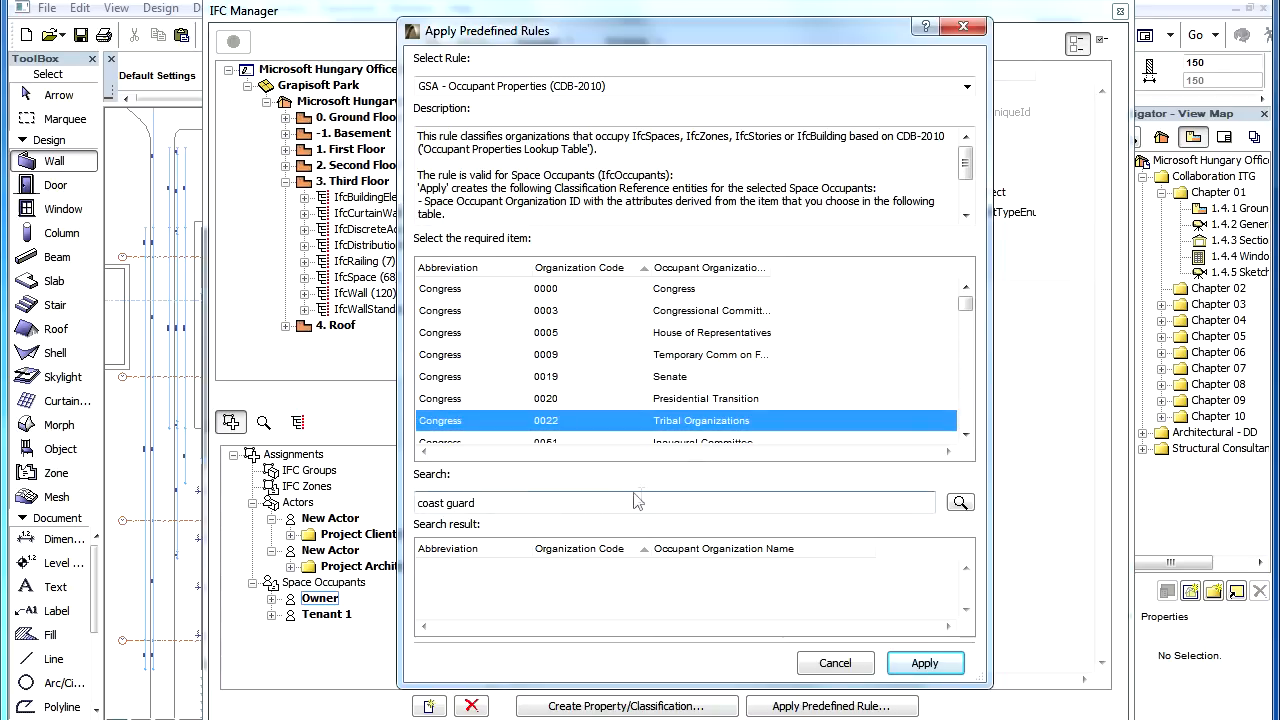
click(960, 502)
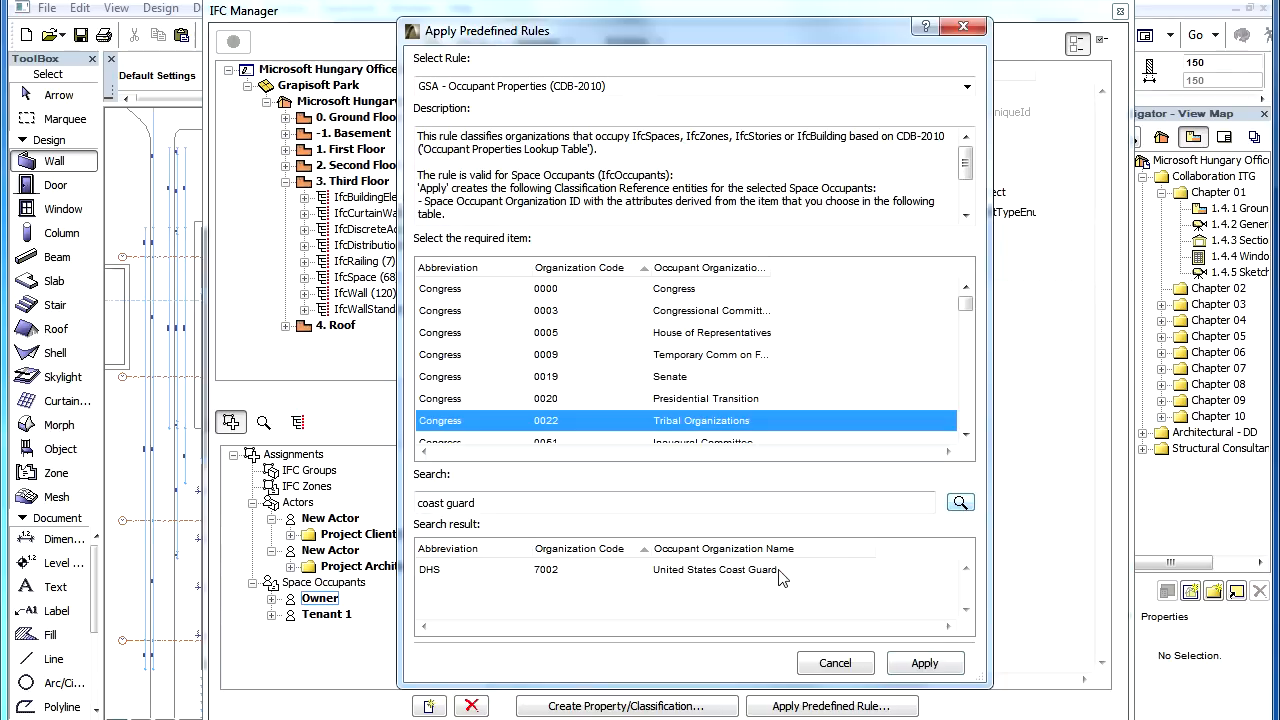
click(714, 568)
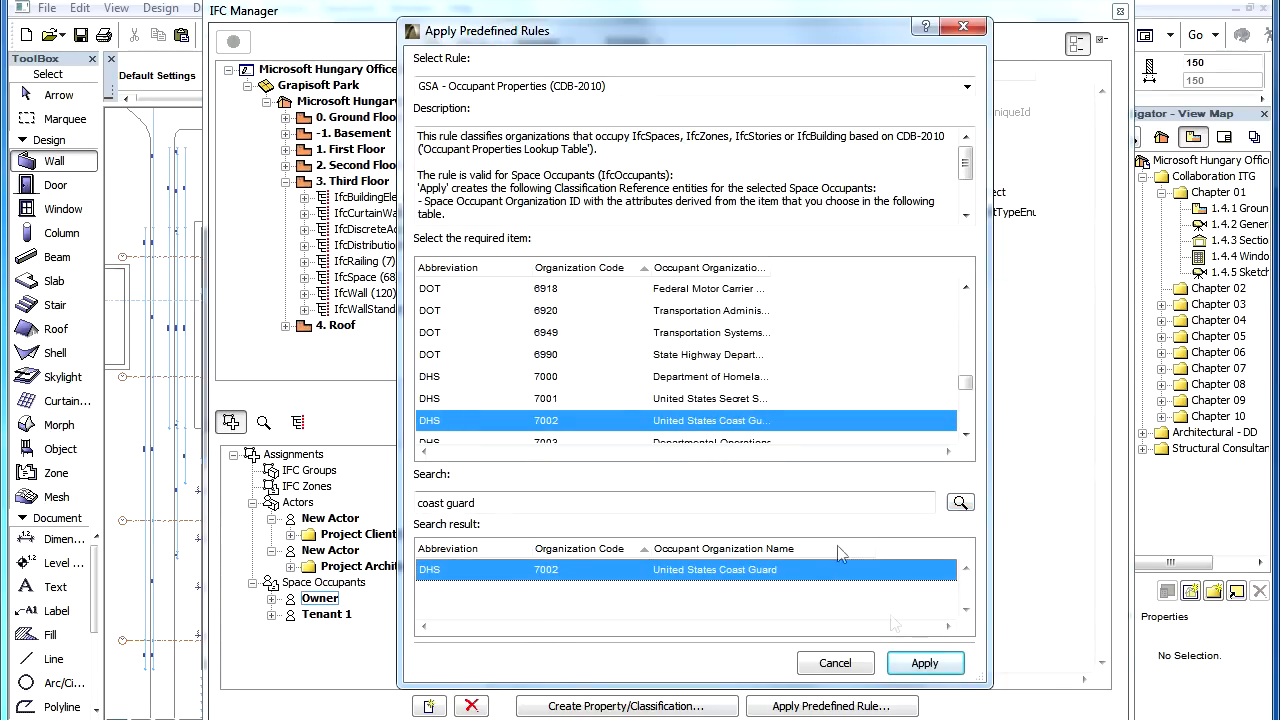
click(924, 660)
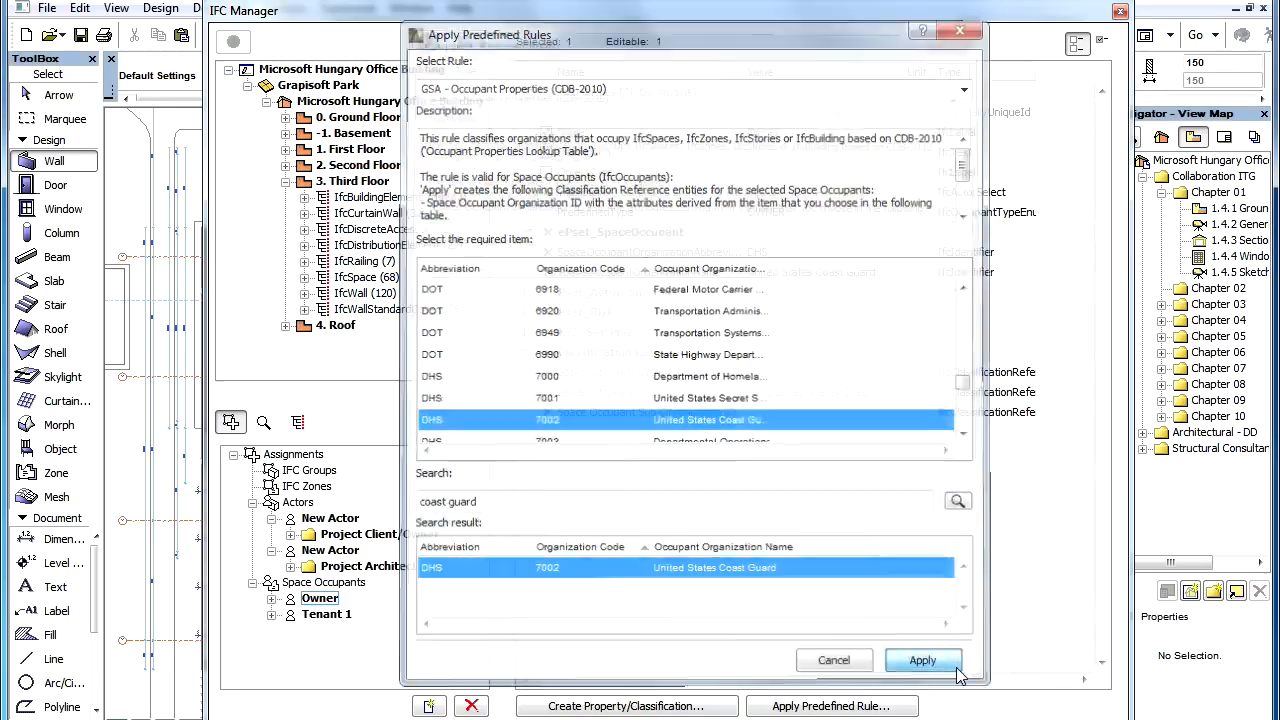
click(920, 660)
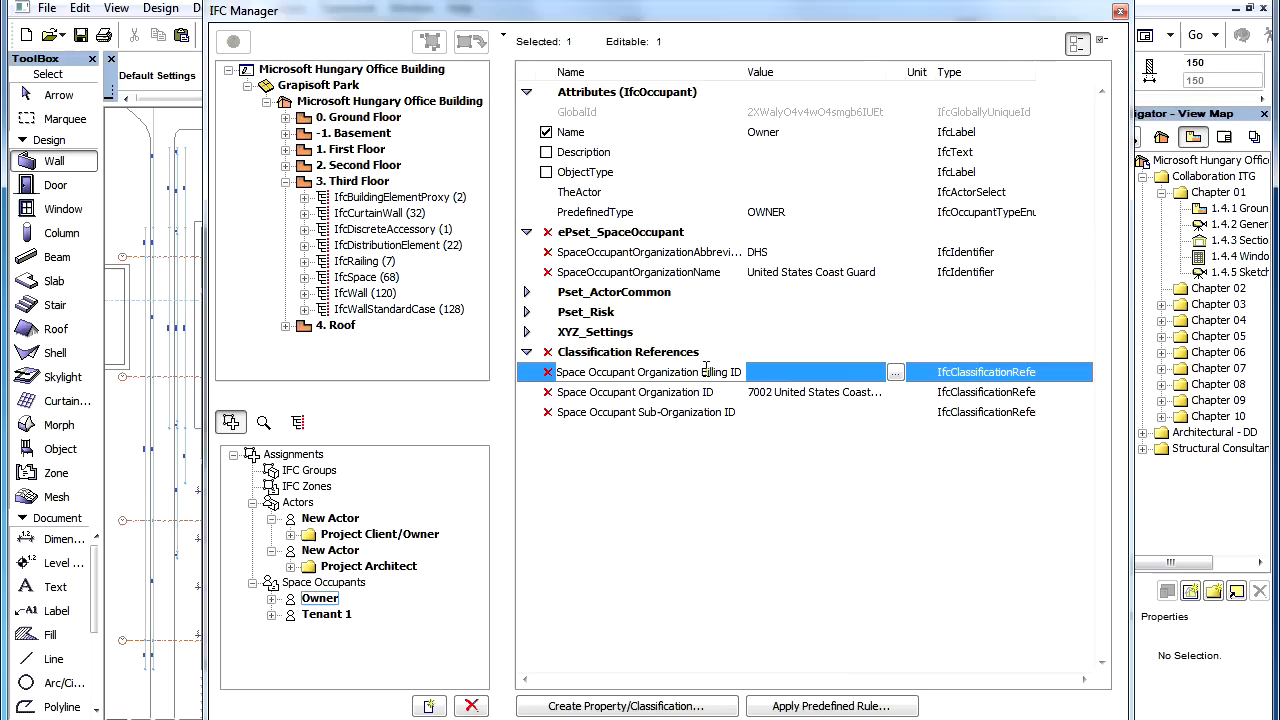
click(646, 412)
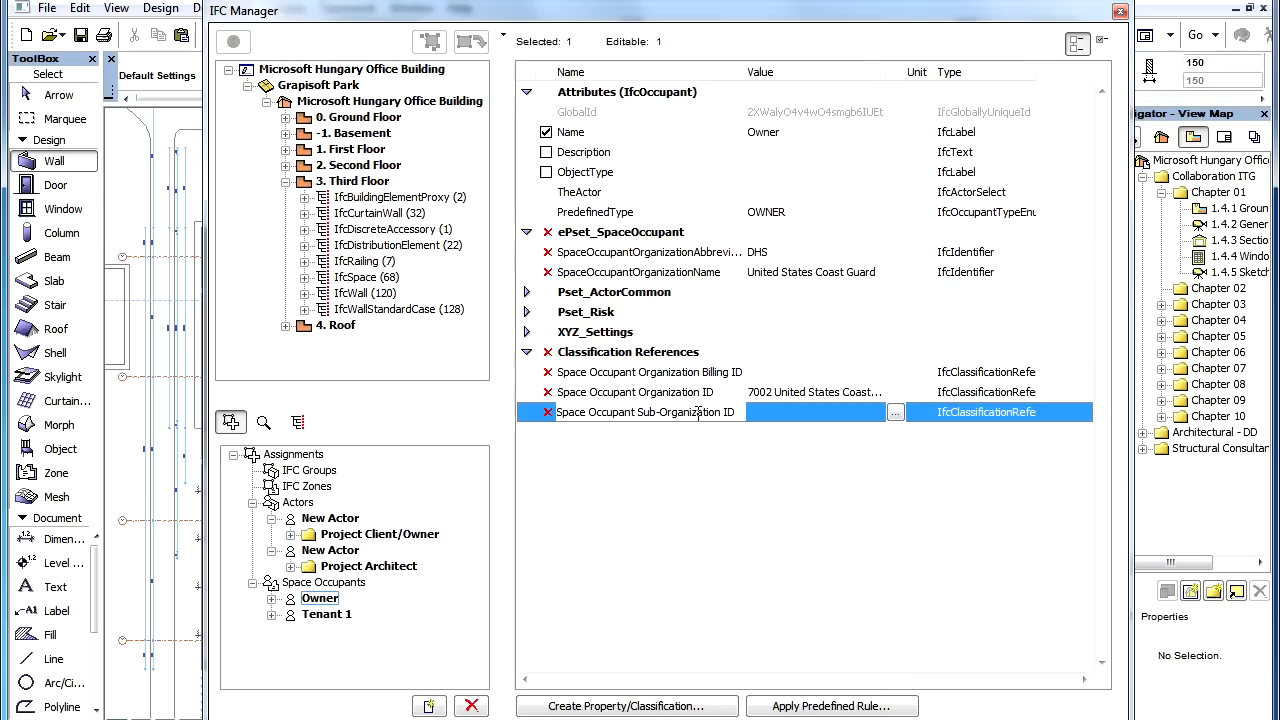
mouse_move(692, 248)
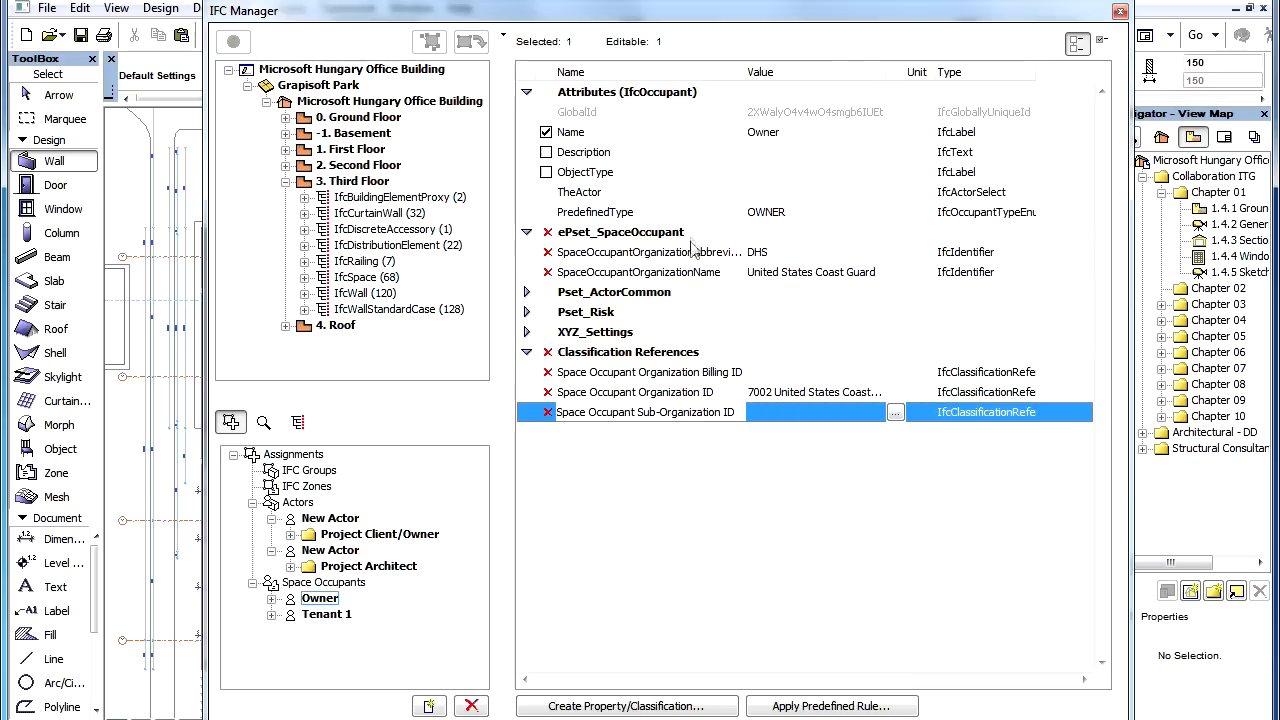
click(620, 232)
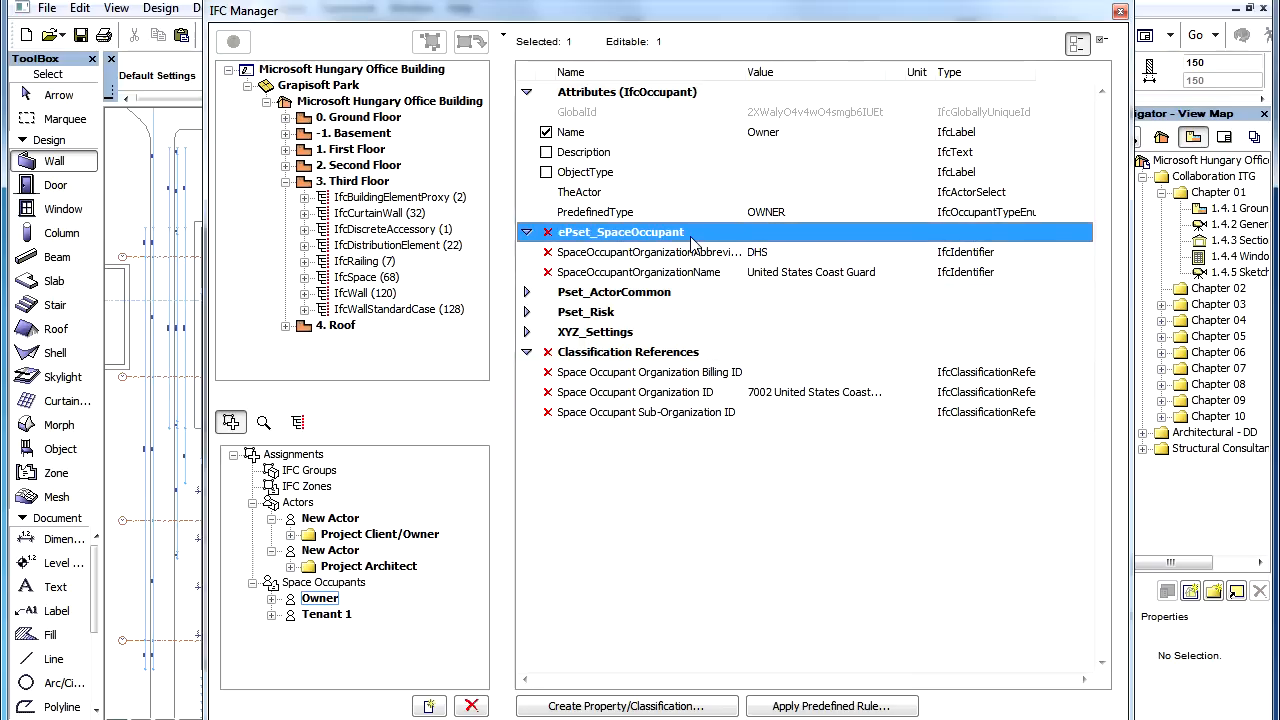
click(650, 252)
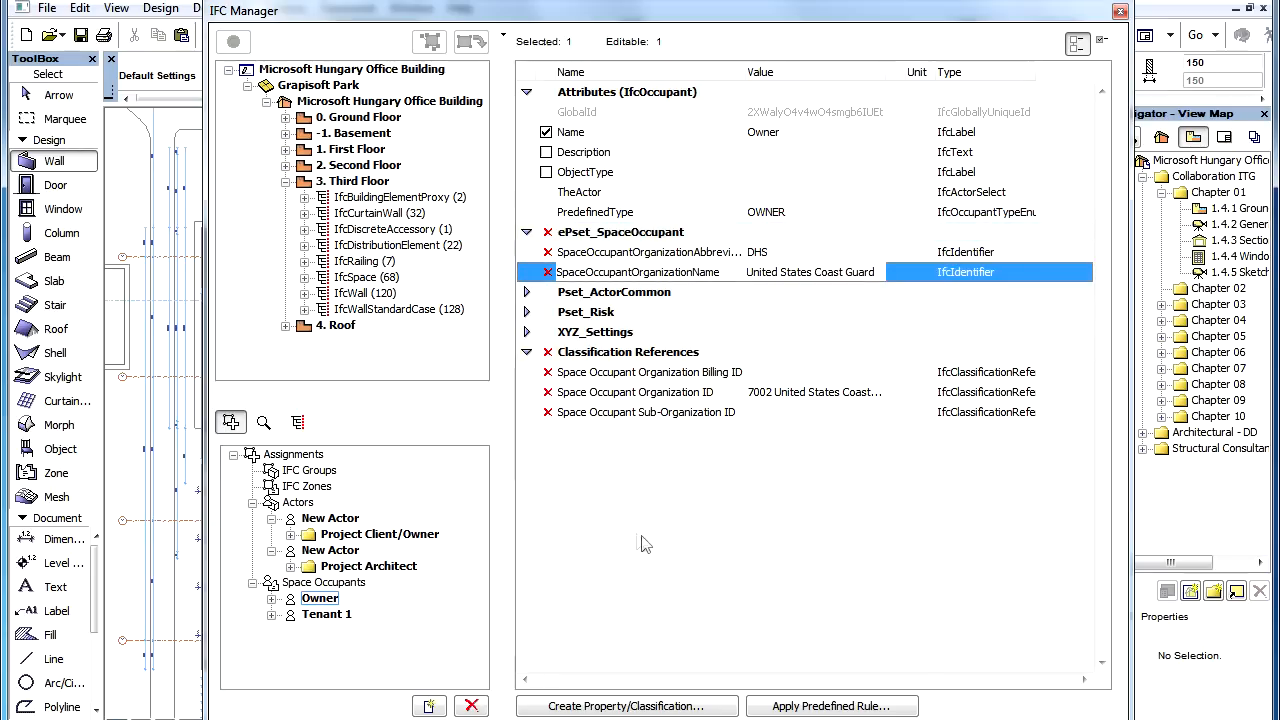
mouse_move(648, 536)
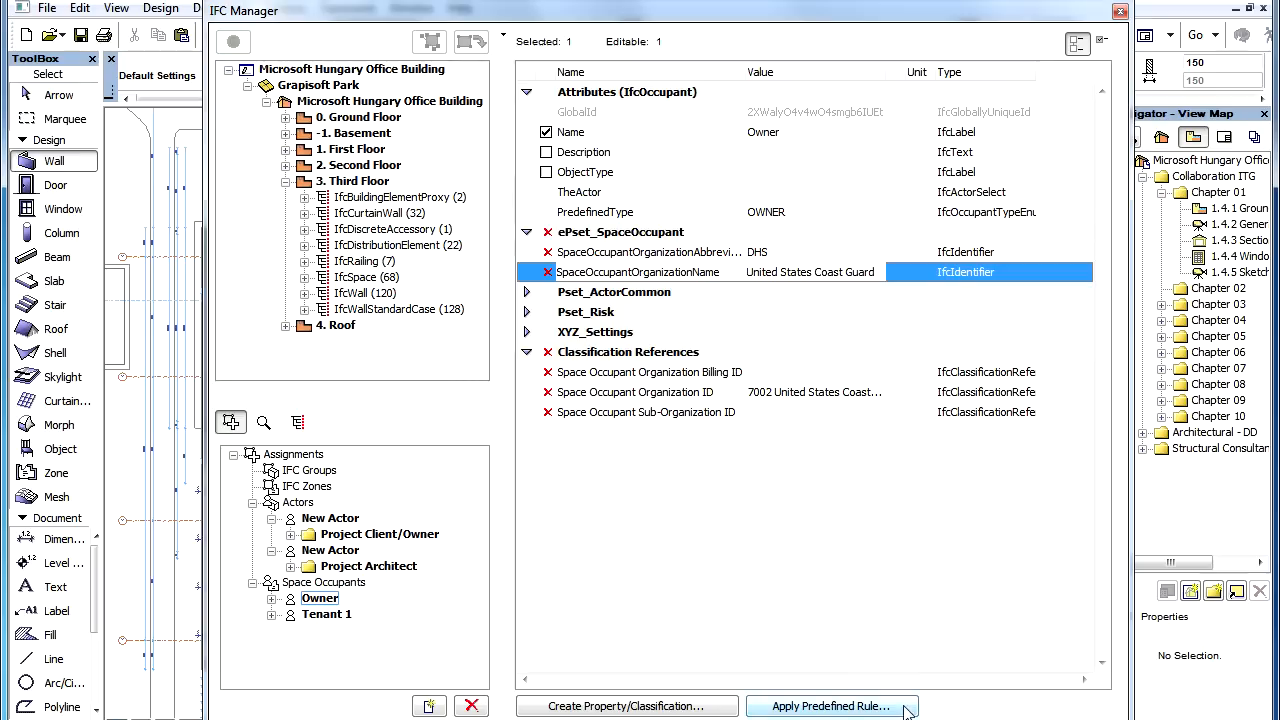
- Select US General Services Administration.xml in the IFC Rules 16.0.0 INT folder and show its actions
click(832, 706)
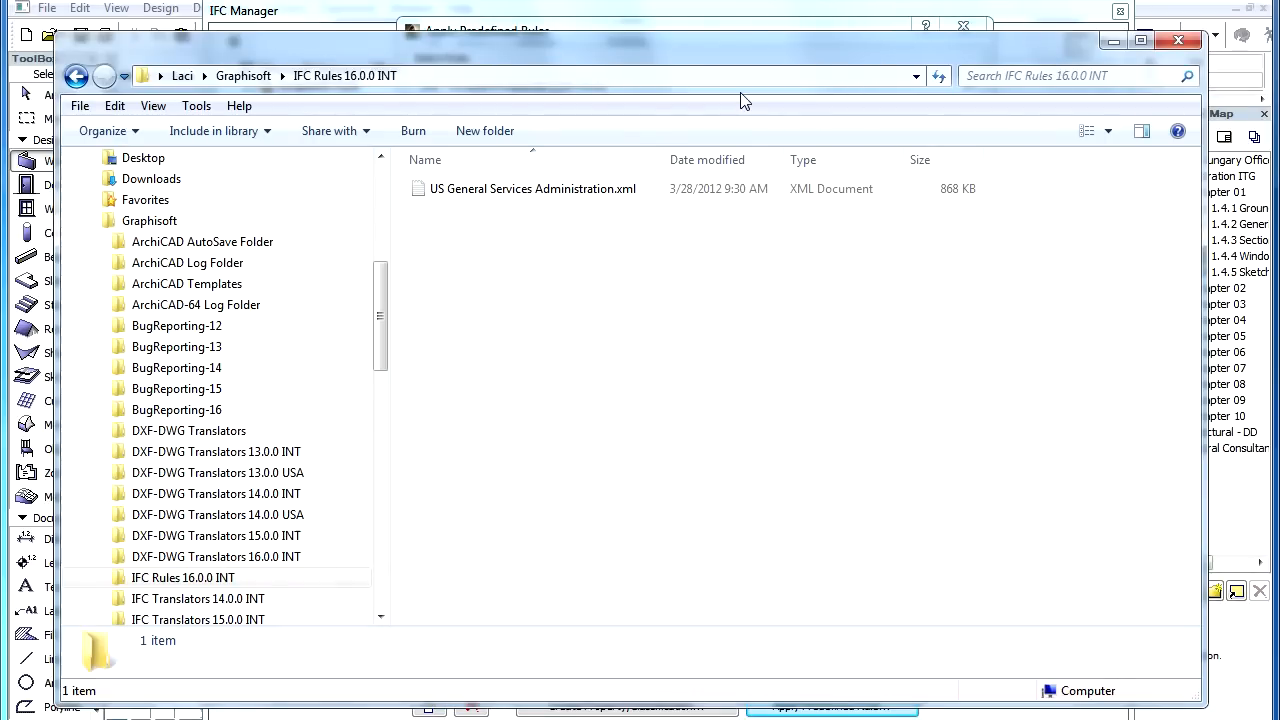
click(532, 188)
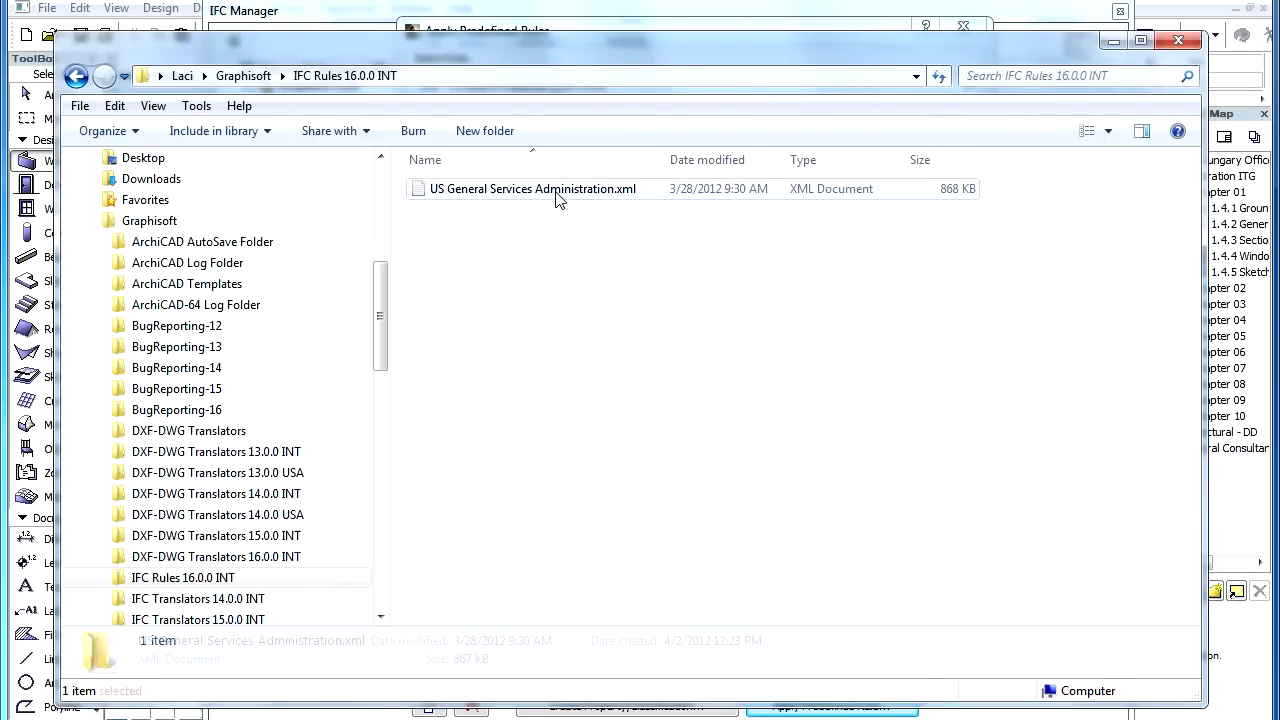
click(532, 188)
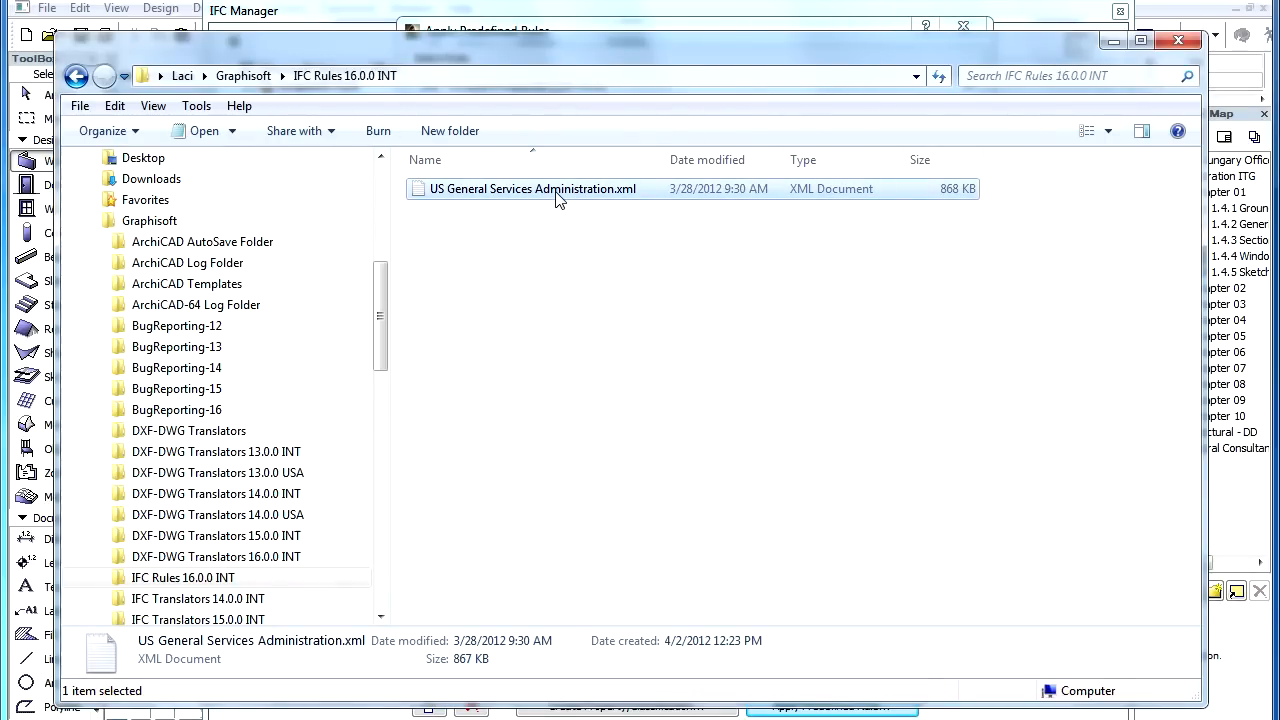
right_click(532, 188)
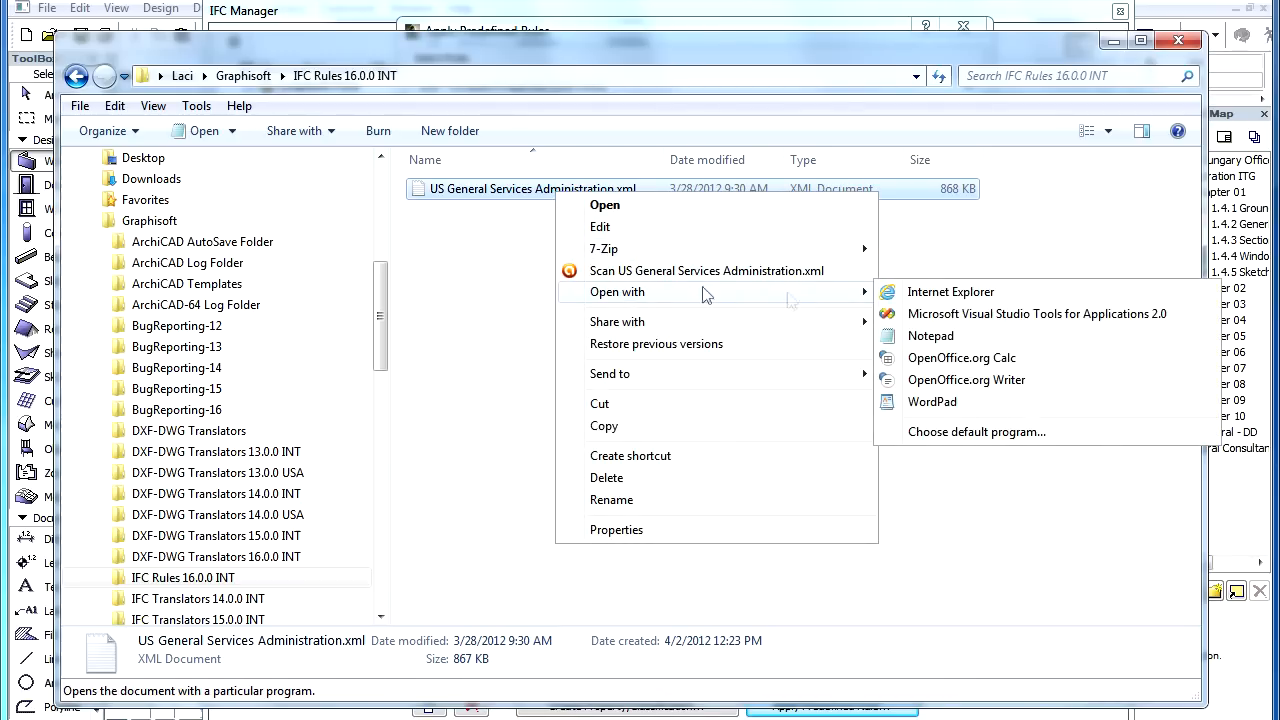
mouse_move(932, 400)
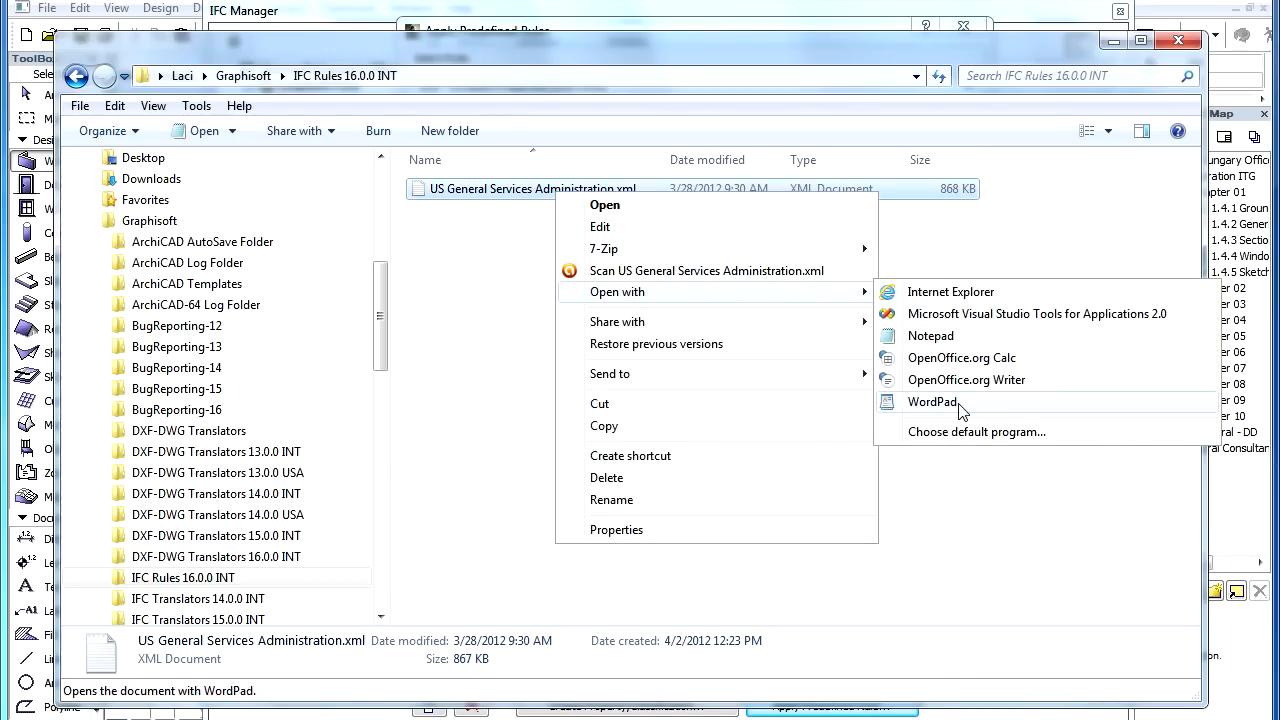
- Open the GSA rules XML in WordPad and scroll through its space-category rule entries
click(932, 400)
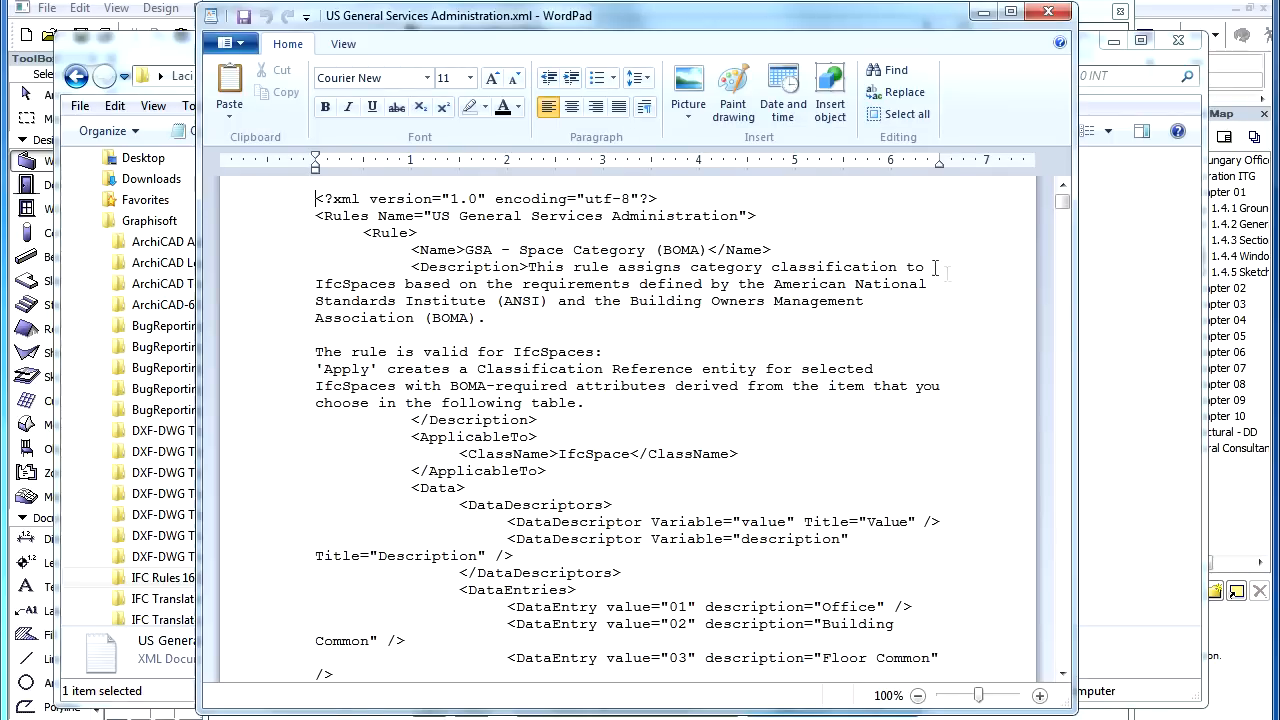
scroll(down, 3)
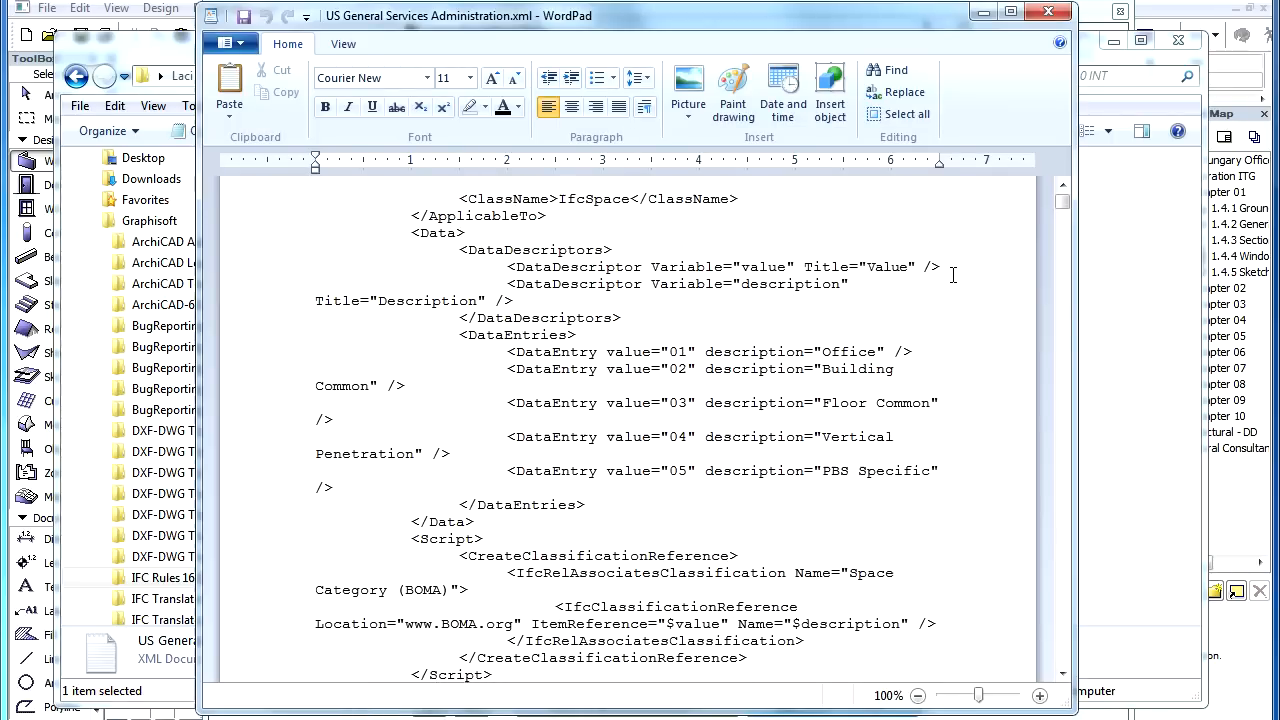
scroll(down, 3)
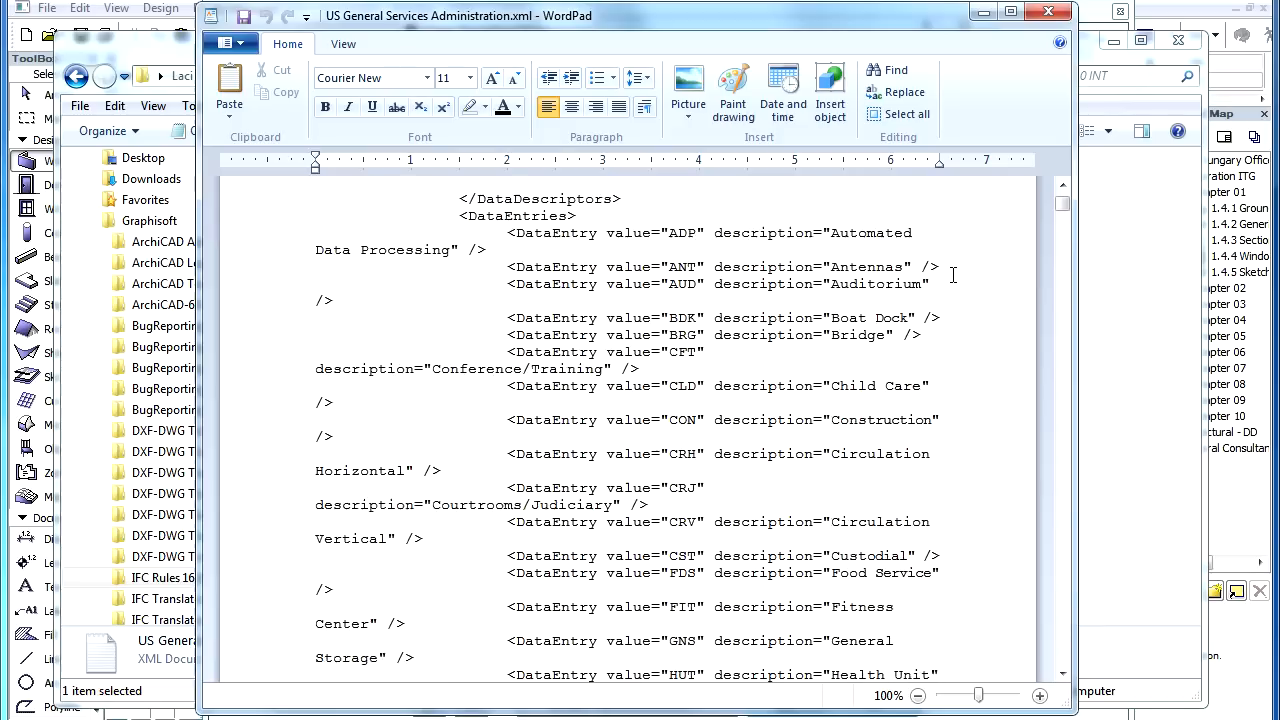
scroll(down, 3)
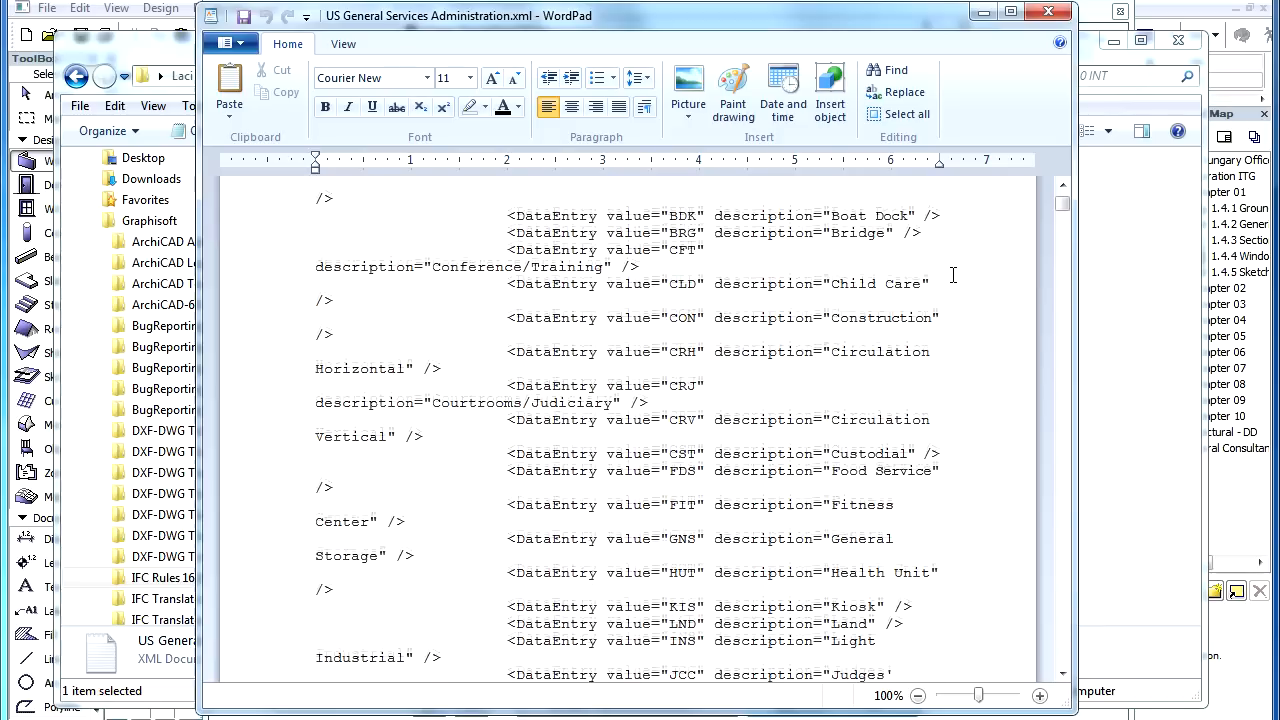